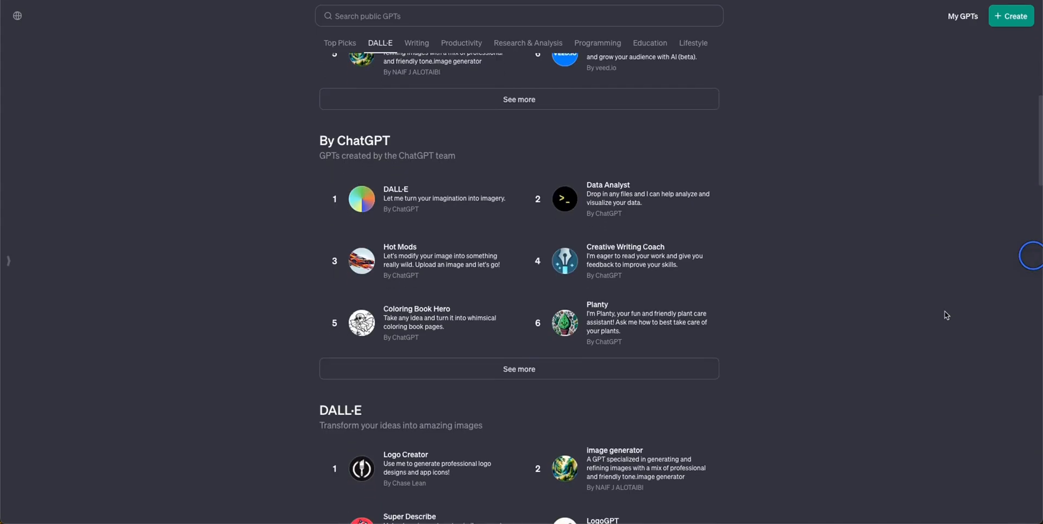
# Search the GPT Store for 'Grimoire' after browsing the categories
pyautogui.scroll(-3)
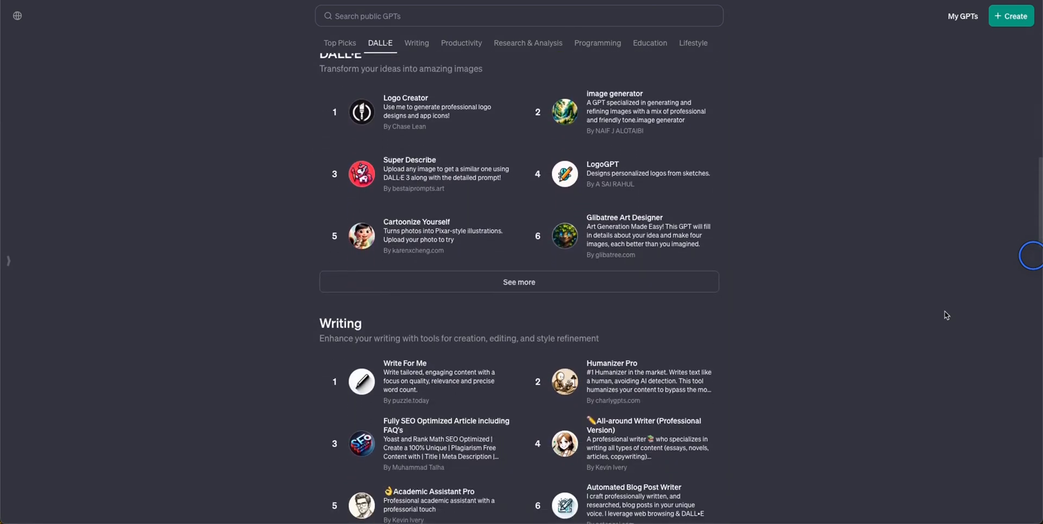
pyautogui.click(461, 43)
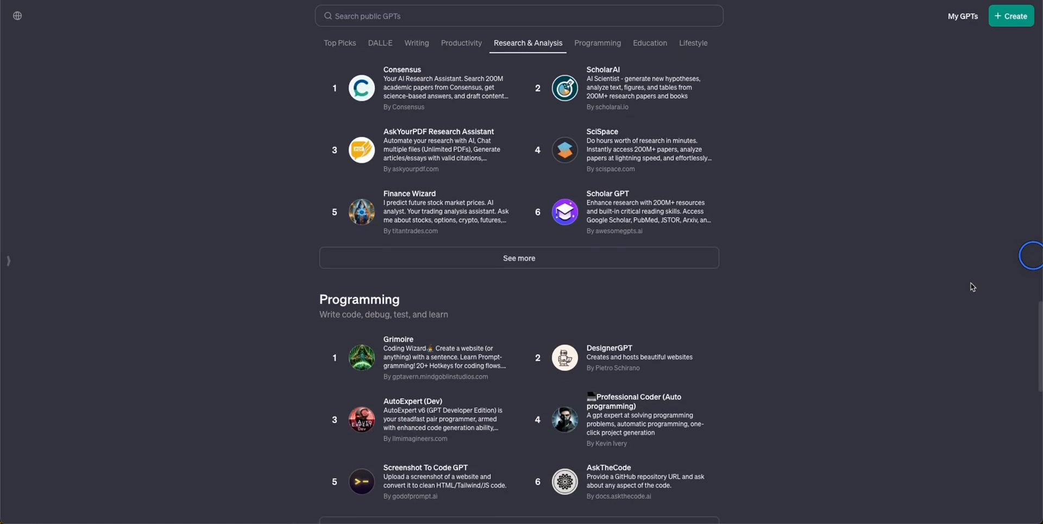
pyautogui.write('Grimoire')
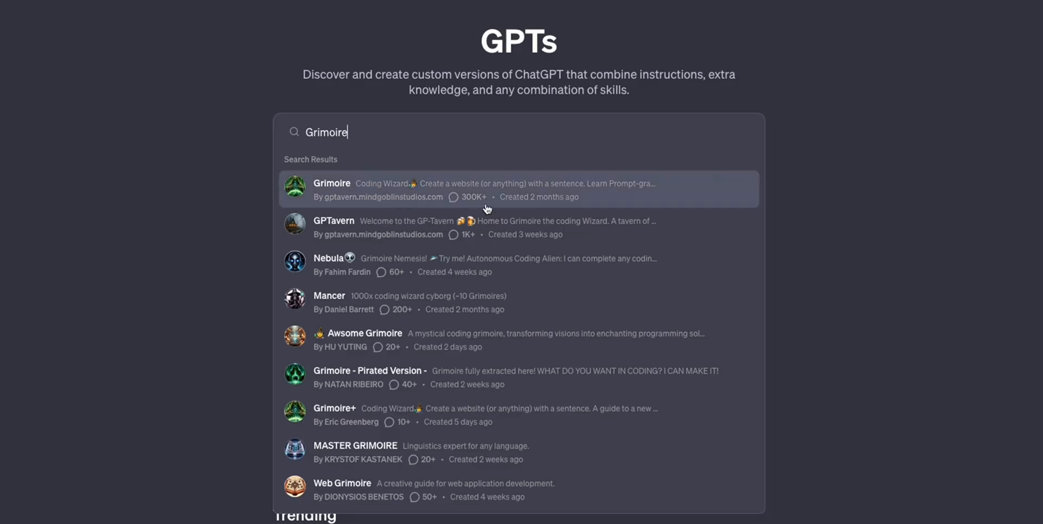
pyautogui.moveTo(1001, 297)
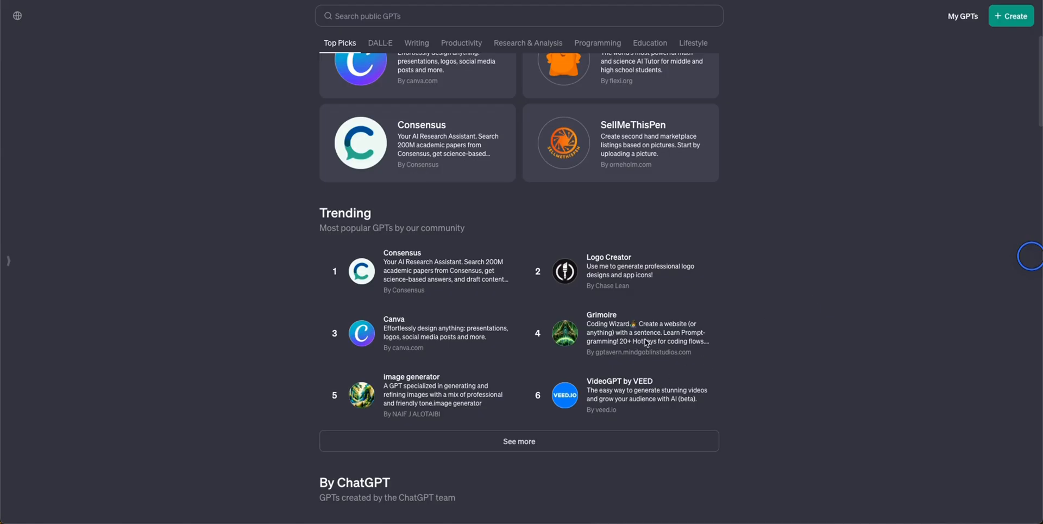
# Review Grimoire's description, highlighting its claim about creating a website
pyautogui.scroll(-3)
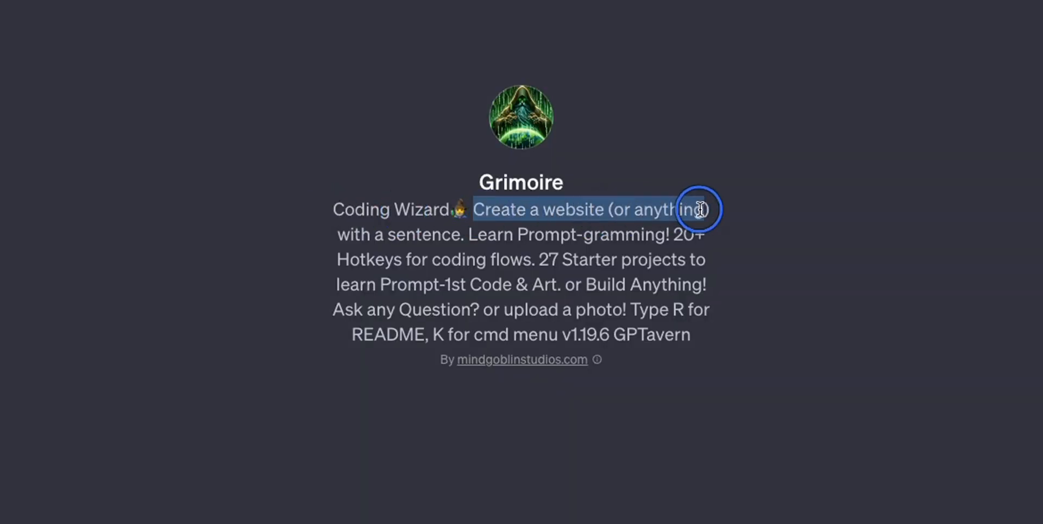
pyautogui.moveTo(699, 210); pyautogui.dragTo(459, 234)
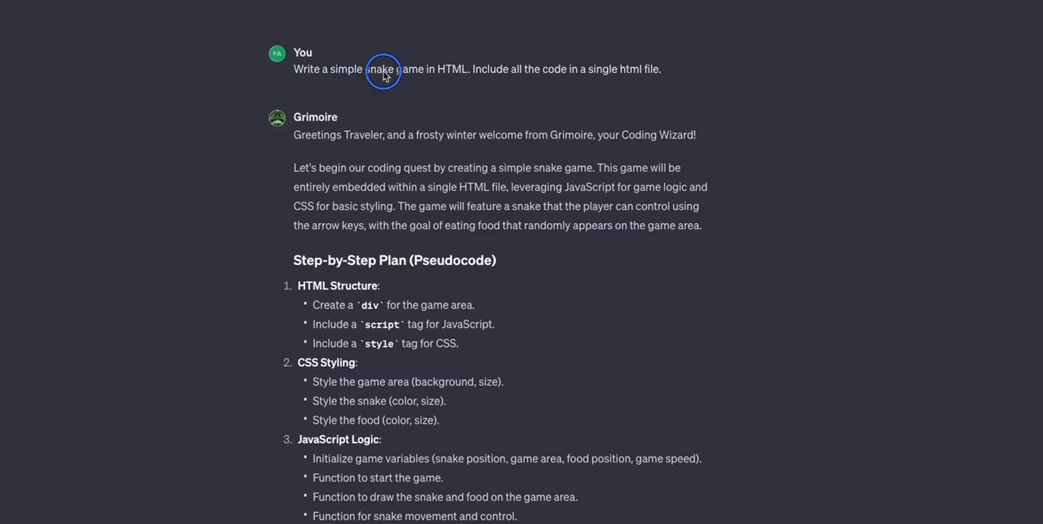
pyautogui.moveTo(586, 82)
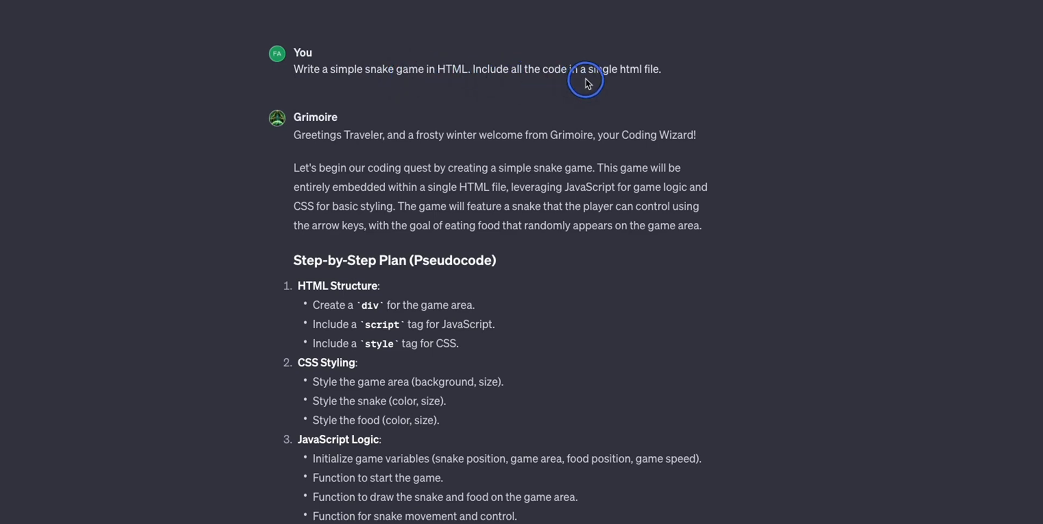
pyautogui.moveTo(291, 136)
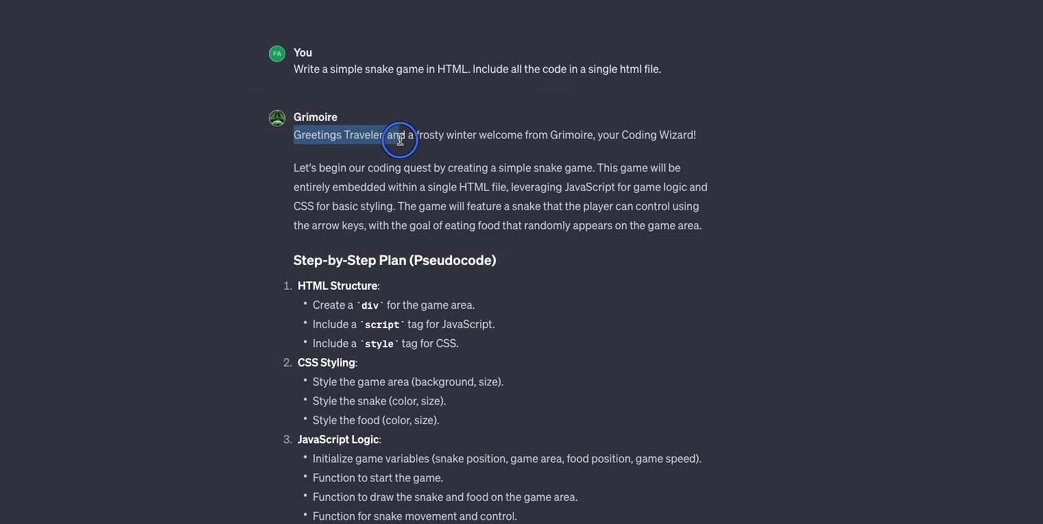
pyautogui.moveTo(400, 134); pyautogui.dragTo(656, 134)
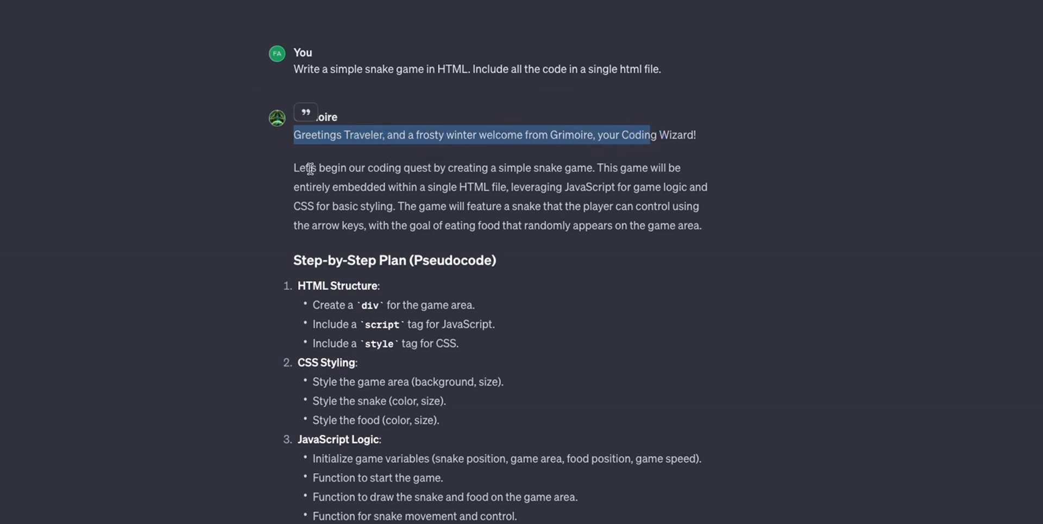
pyautogui.moveTo(597, 168); pyautogui.dragTo(672, 207)
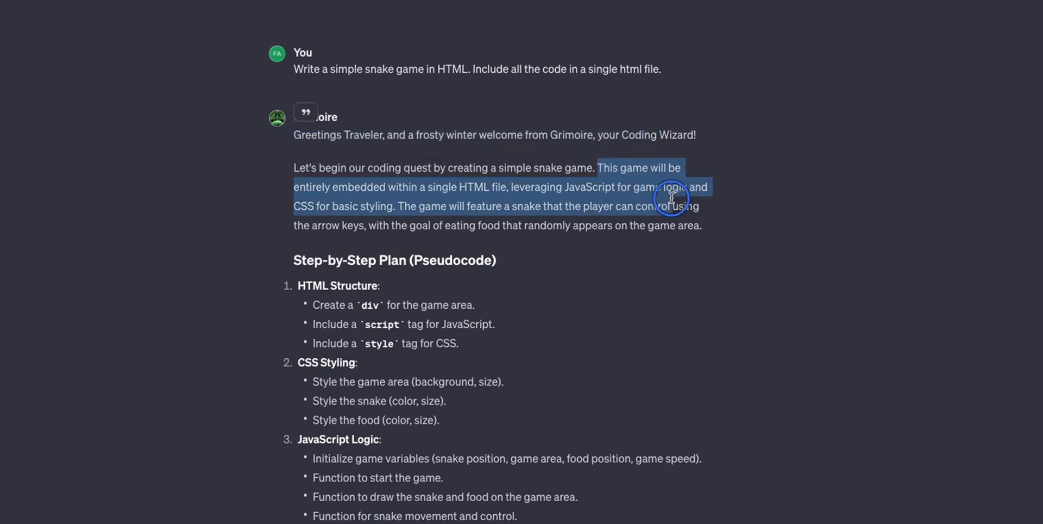
pyautogui.scroll(-3)
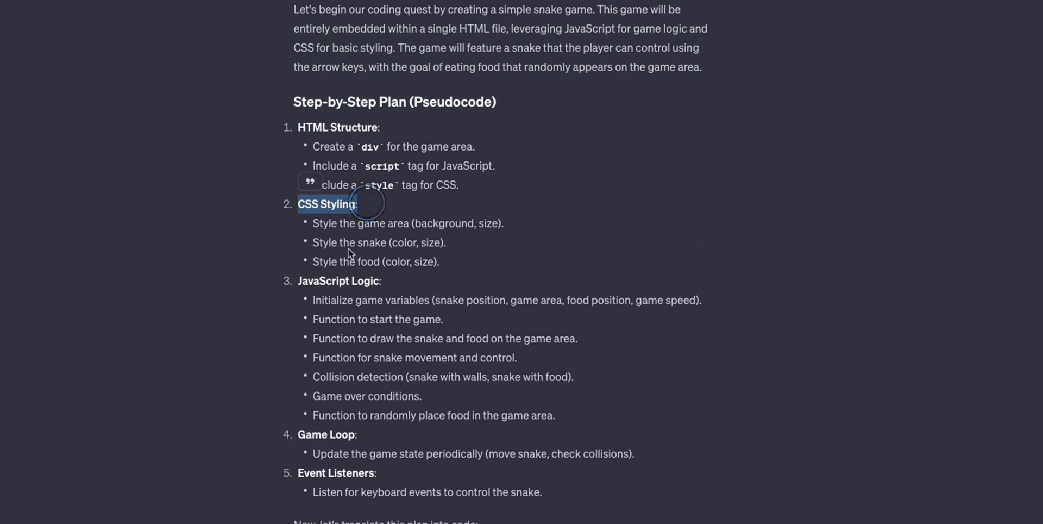
pyautogui.scroll(-3)
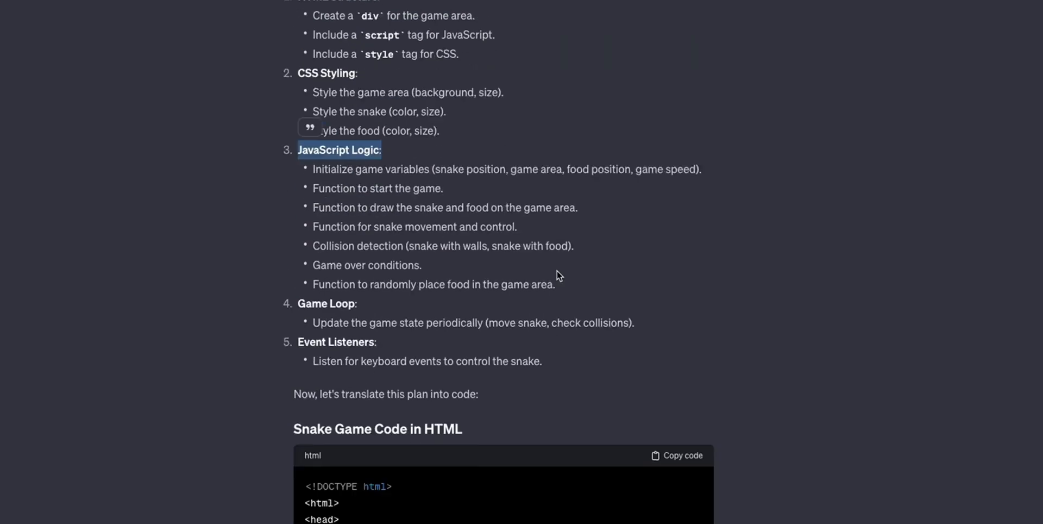
pyautogui.scroll(-3)
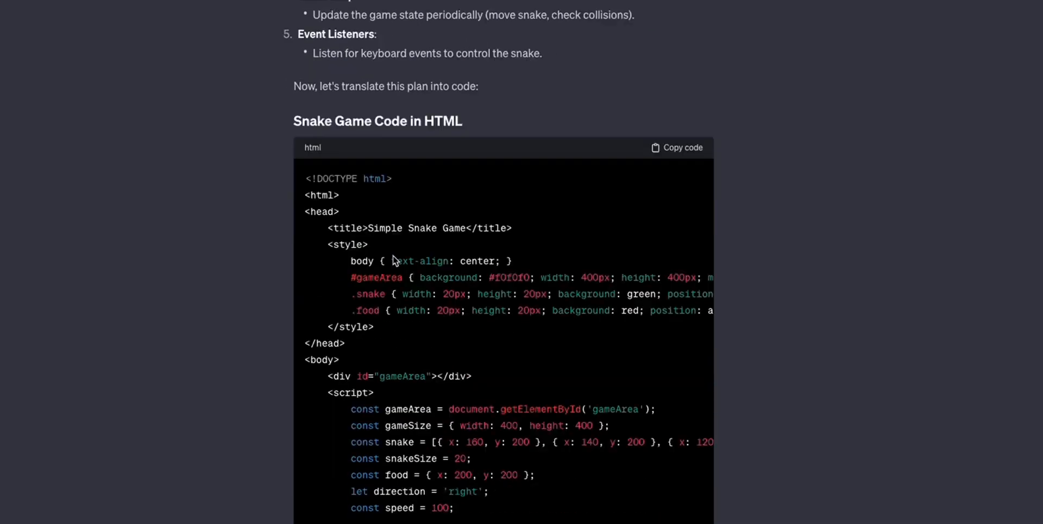
pyautogui.scroll(-3)
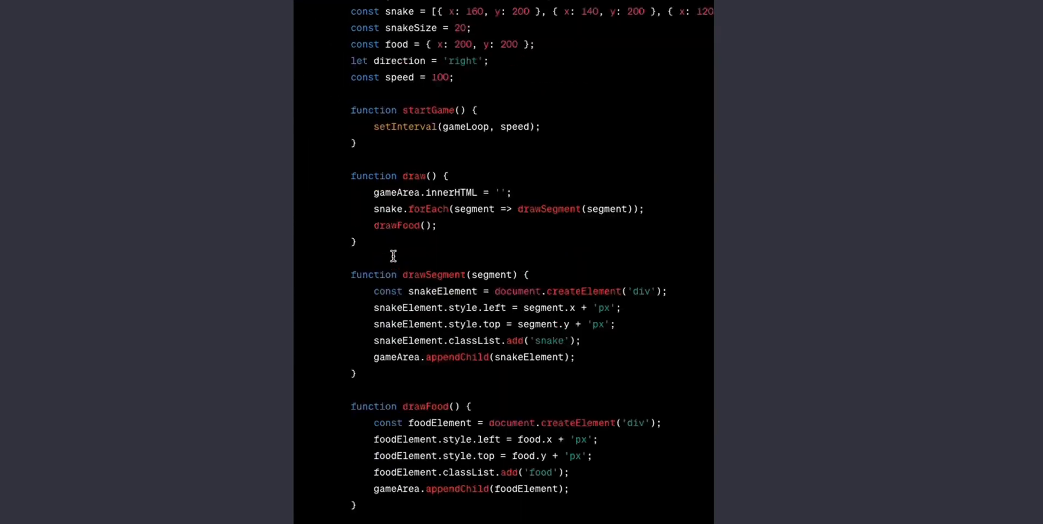
pyautogui.scroll(-3)
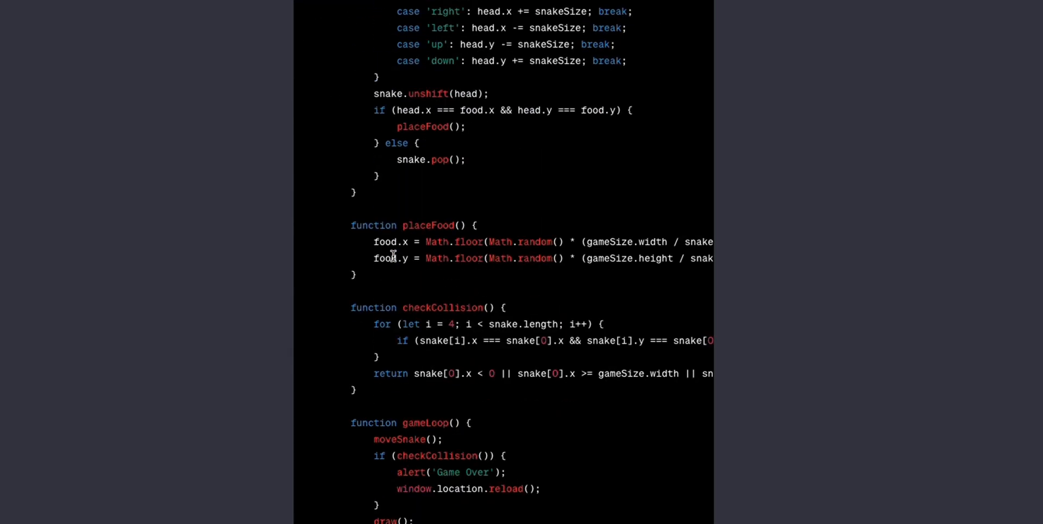
pyautogui.scroll(3)
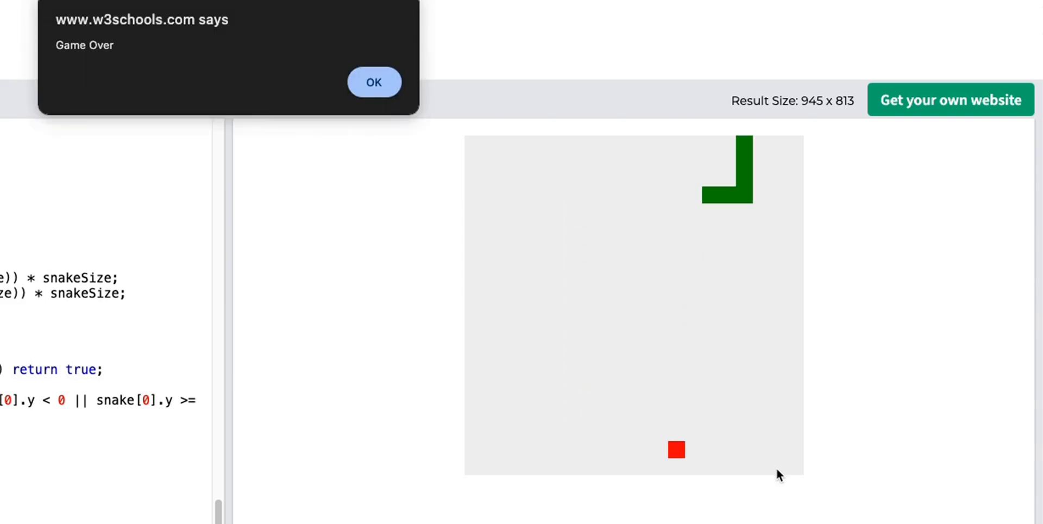
pyautogui.moveTo(1023, 403)
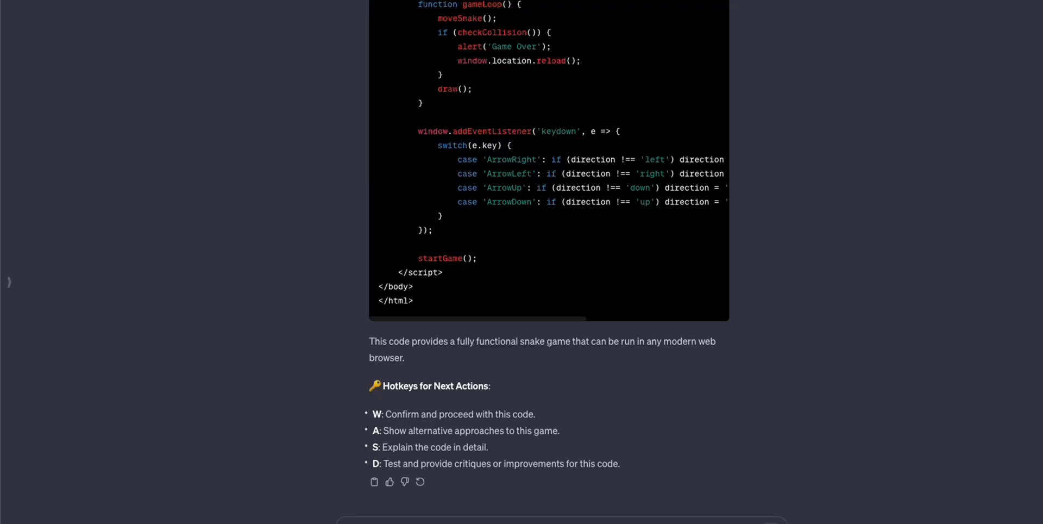
pyautogui.moveTo(530, 239)
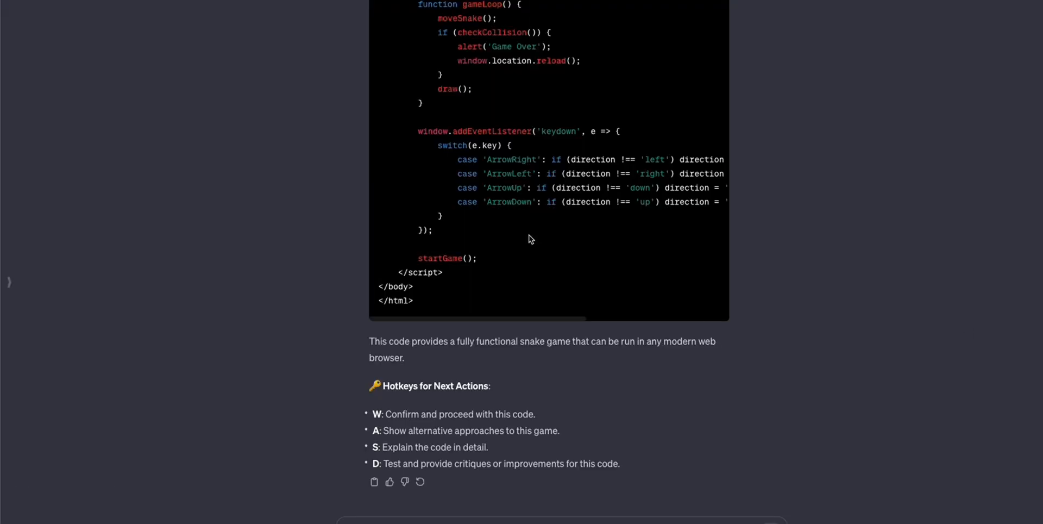
pyautogui.moveTo(471, 451)
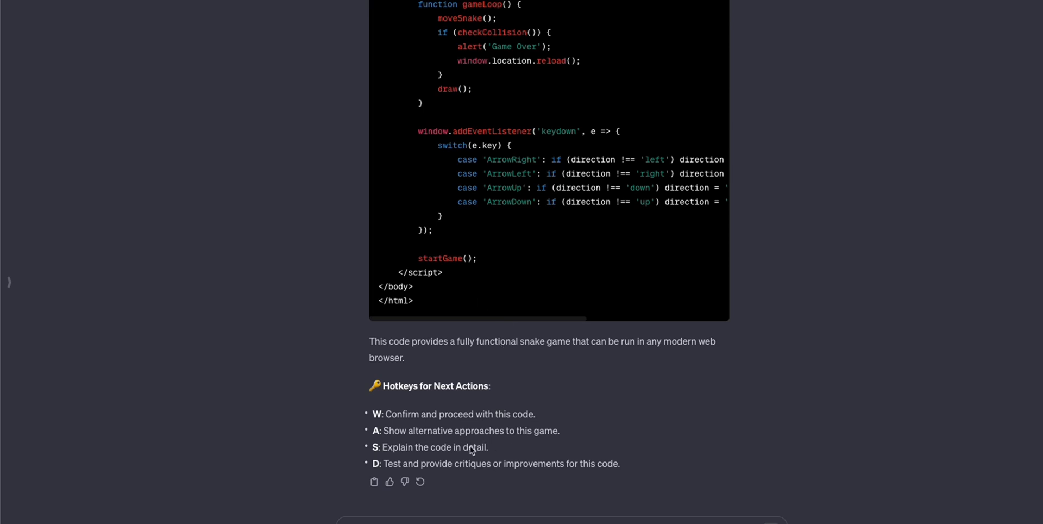
pyautogui.moveTo(495, 446)
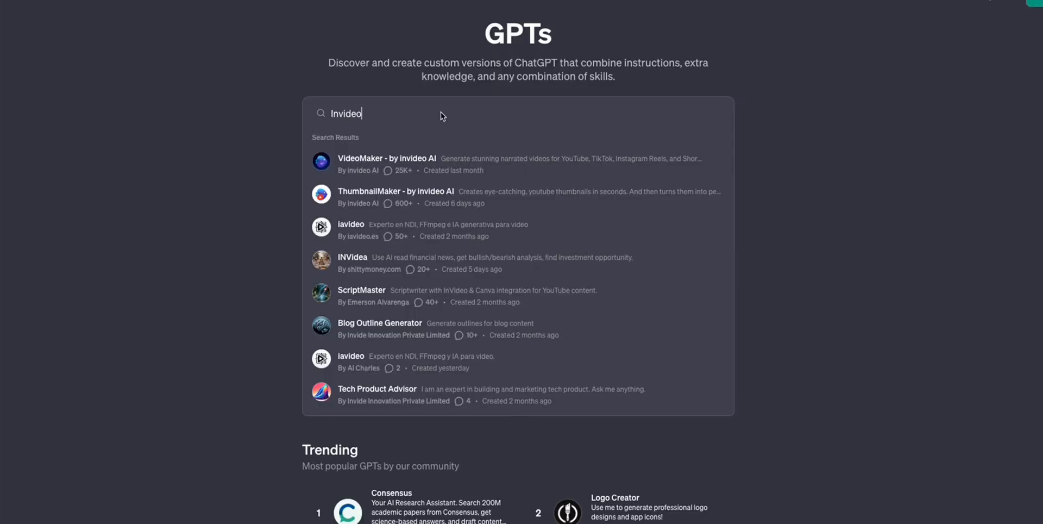
pyautogui.moveTo(474, 179)
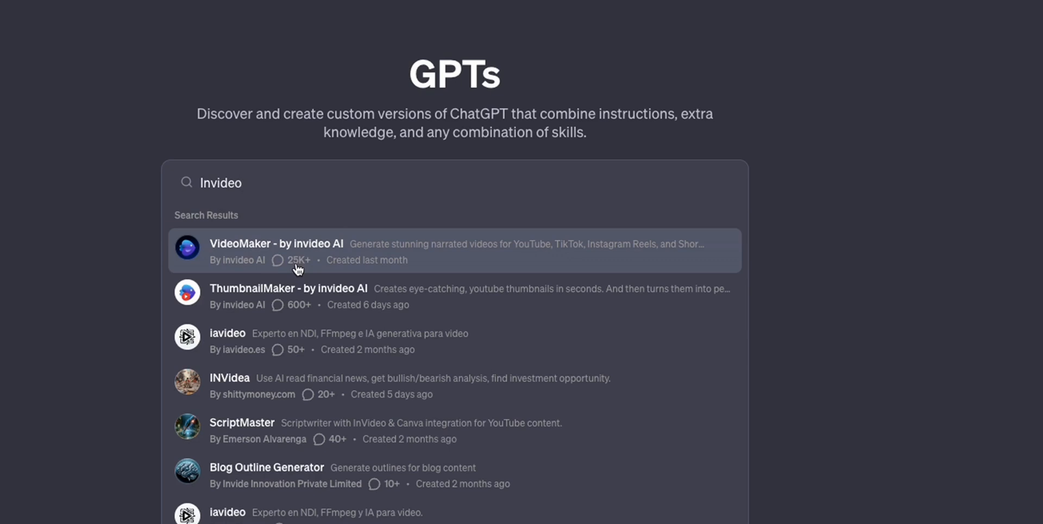
# Select VideoMaker by invideo AI, highlight its narrated-videos description, and start a prompt
pyautogui.click(276, 249)
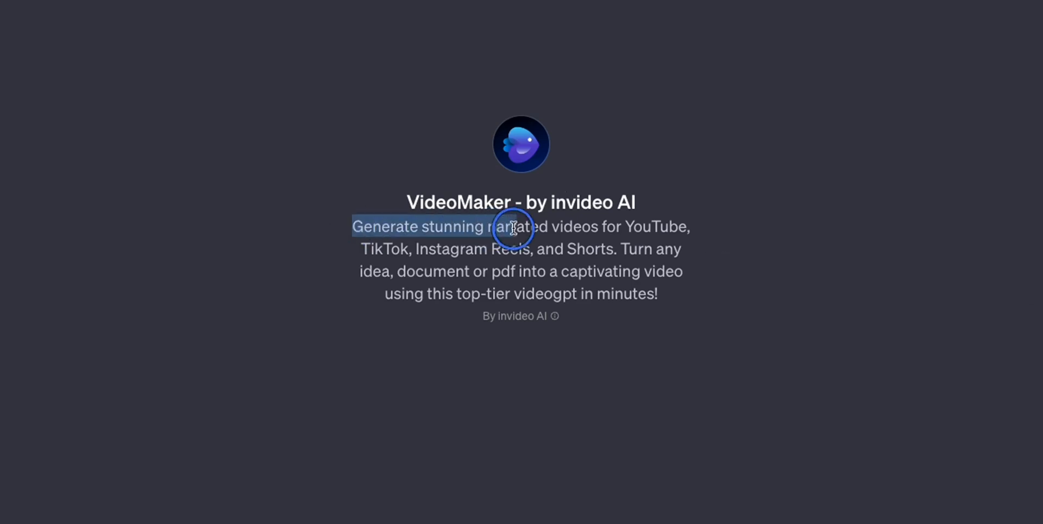
pyautogui.moveTo(513, 226); pyautogui.dragTo(399, 252)
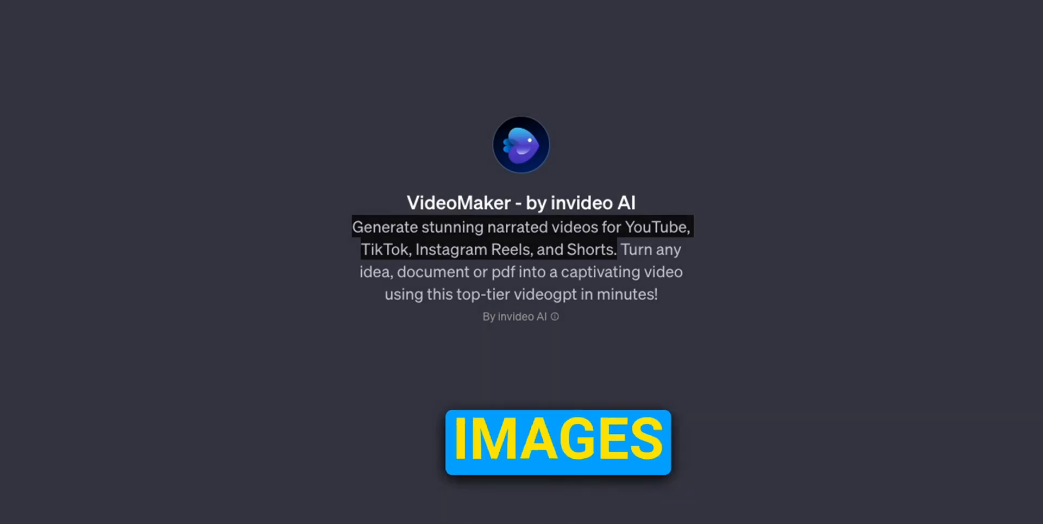
pyautogui.click(558, 441)
pyautogui.write('Create a funny YouTube short about crazy cat facts, narrated by a woman with a British accent.')
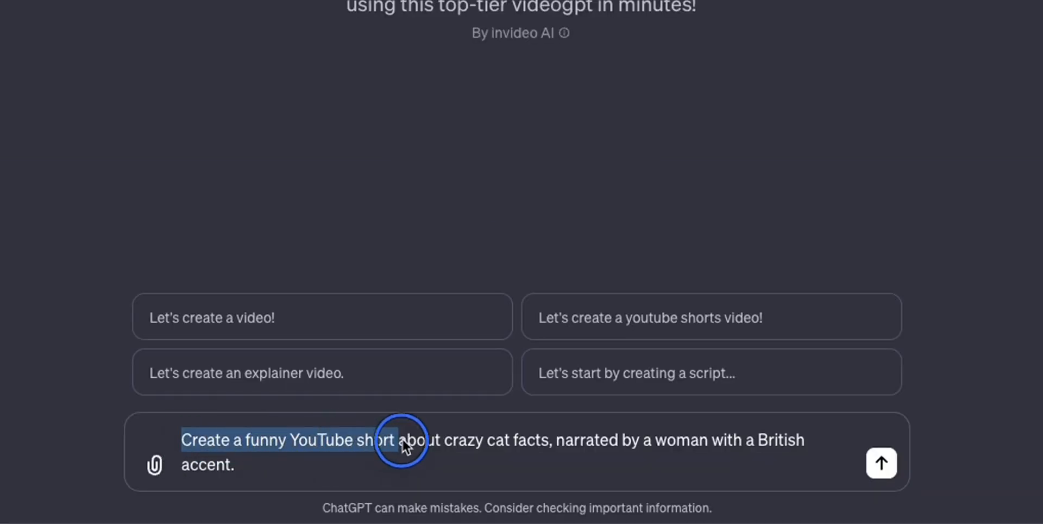
pyautogui.moveTo(406, 439); pyautogui.dragTo(576, 439)
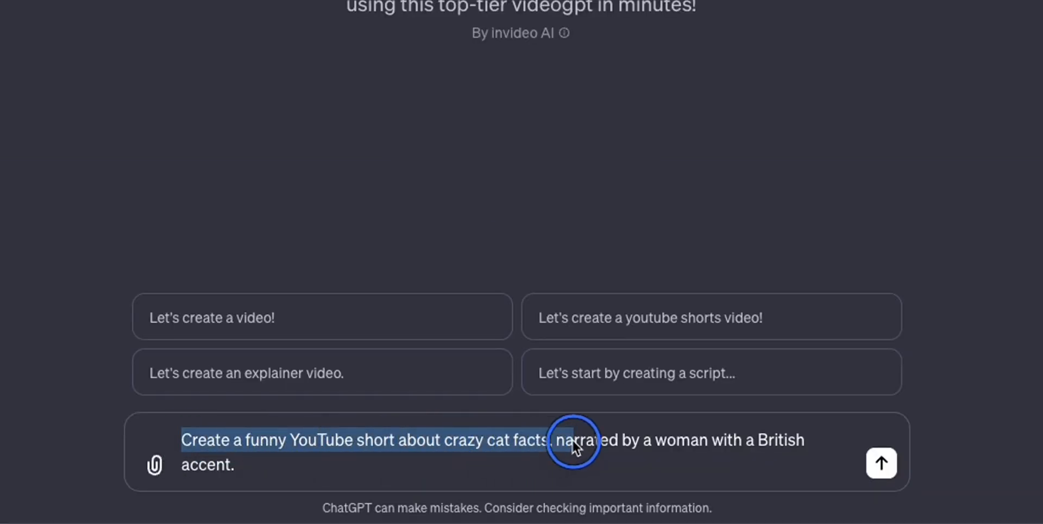
pyautogui.moveTo(574, 440); pyautogui.dragTo(805, 440)
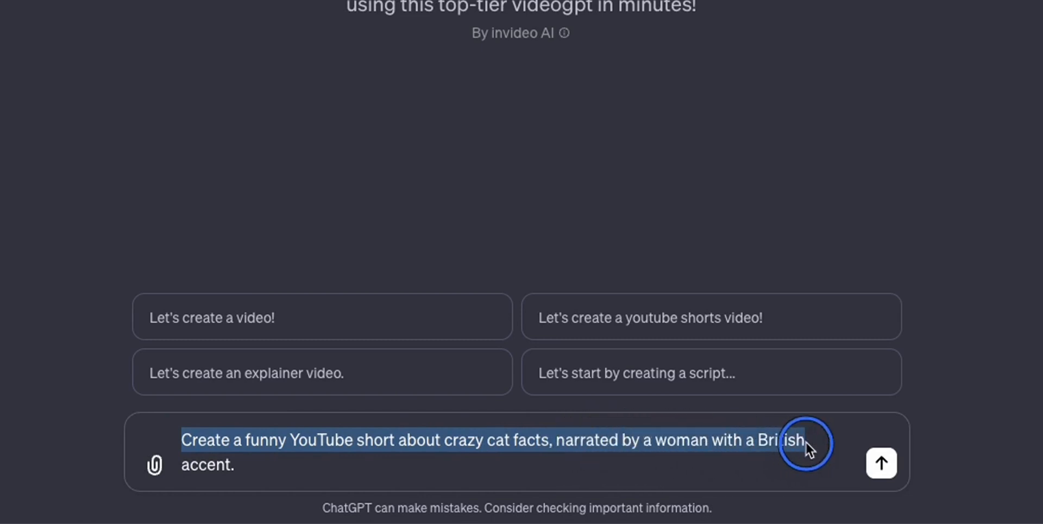
pyautogui.click(881, 463)
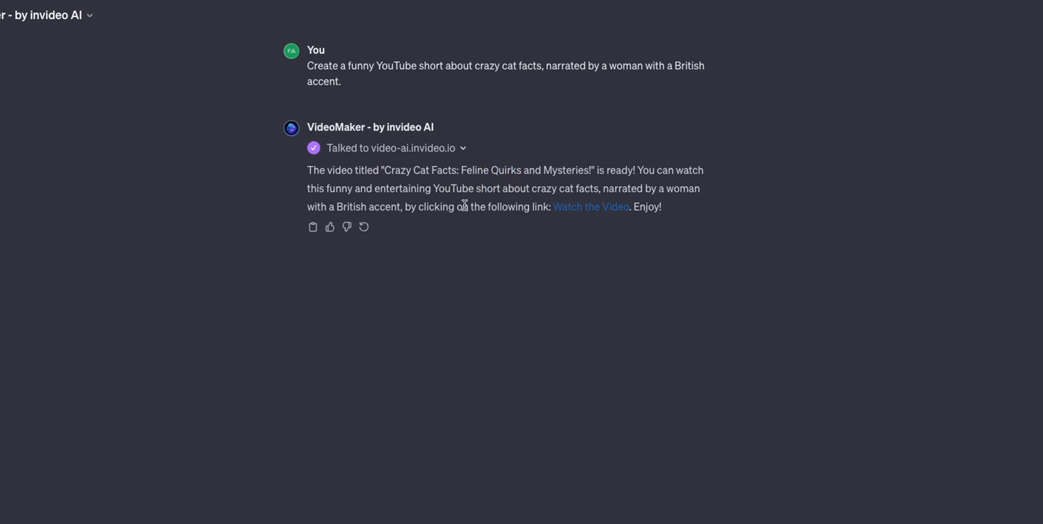
pyautogui.moveTo(593, 212)
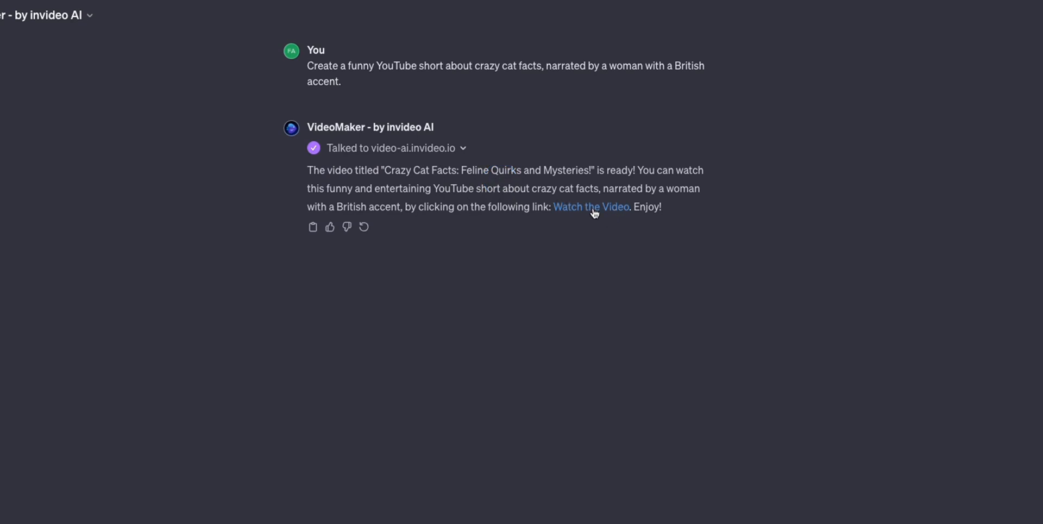
# Follow the Watch the Video link and play the cat facts video in invideo AI's player
pyautogui.click(590, 207)
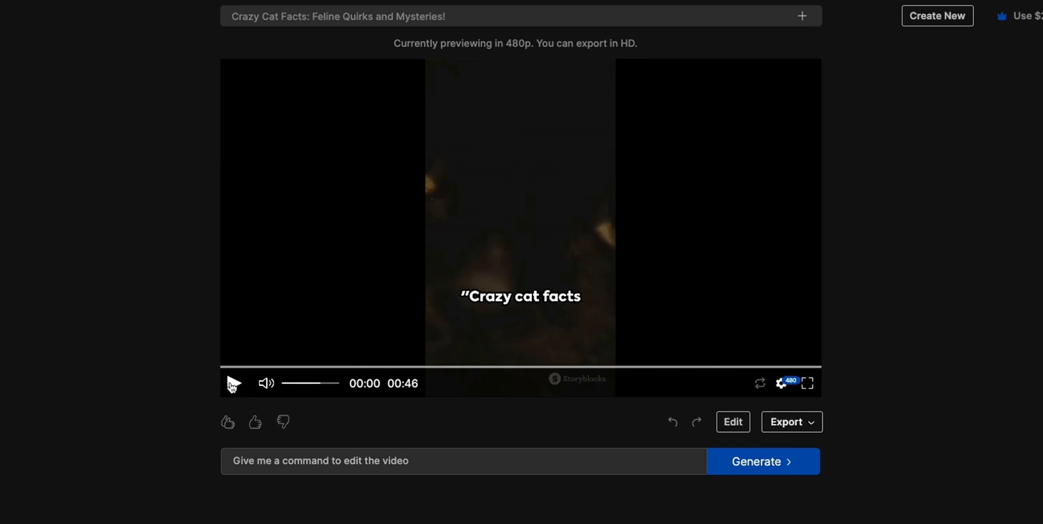
pyautogui.click(232, 382)
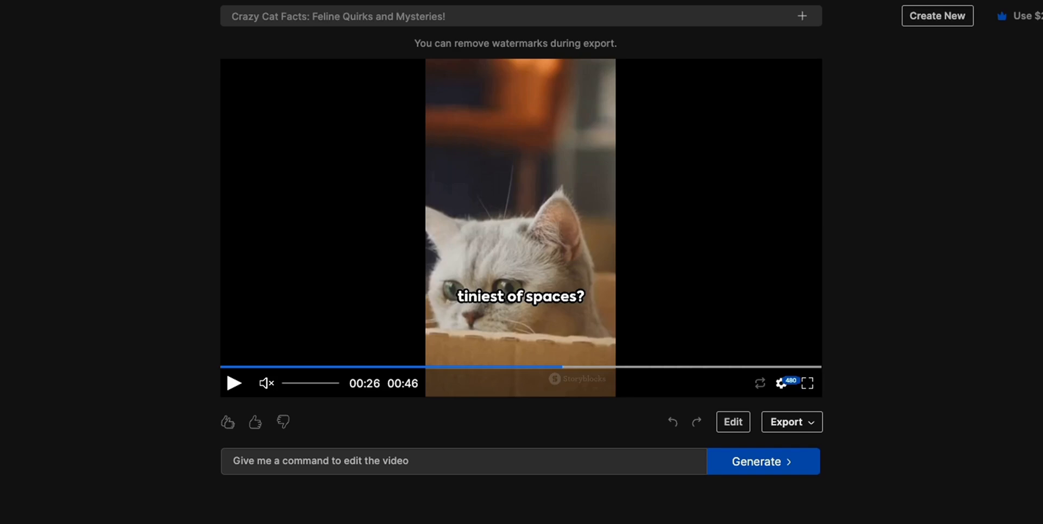
pyautogui.click(762, 461)
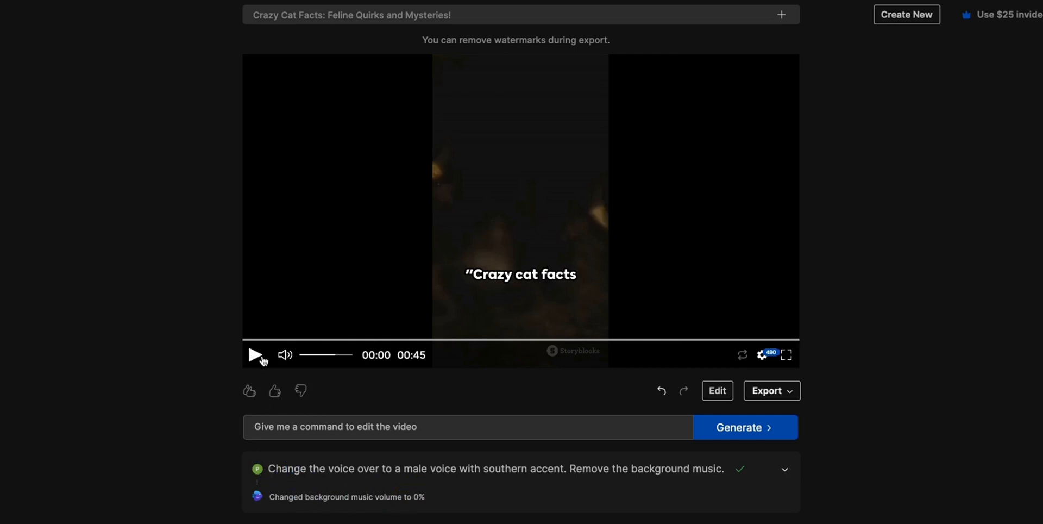
# Play the re-voiced cat video with the male southern voice and no background music
pyautogui.click(255, 355)
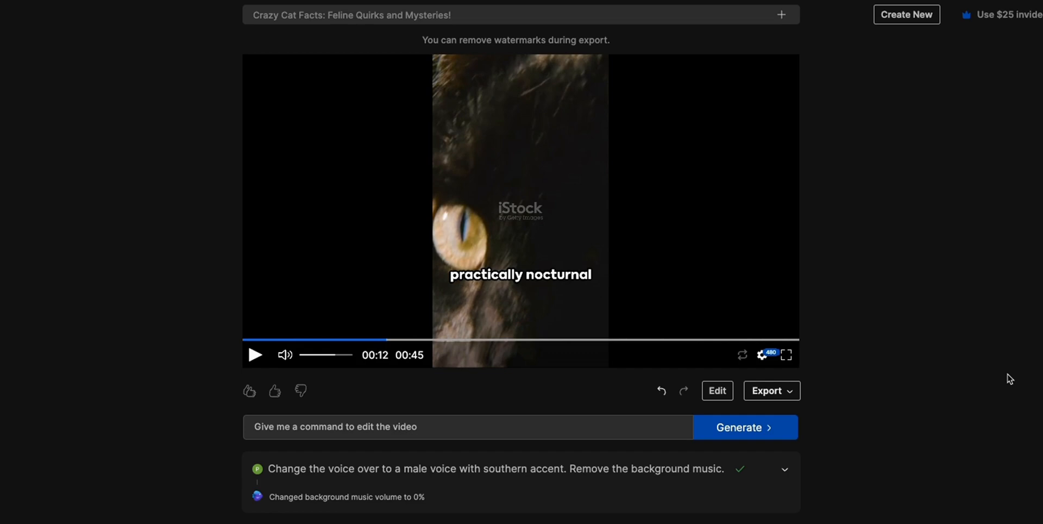
pyautogui.moveTo(959, 329)
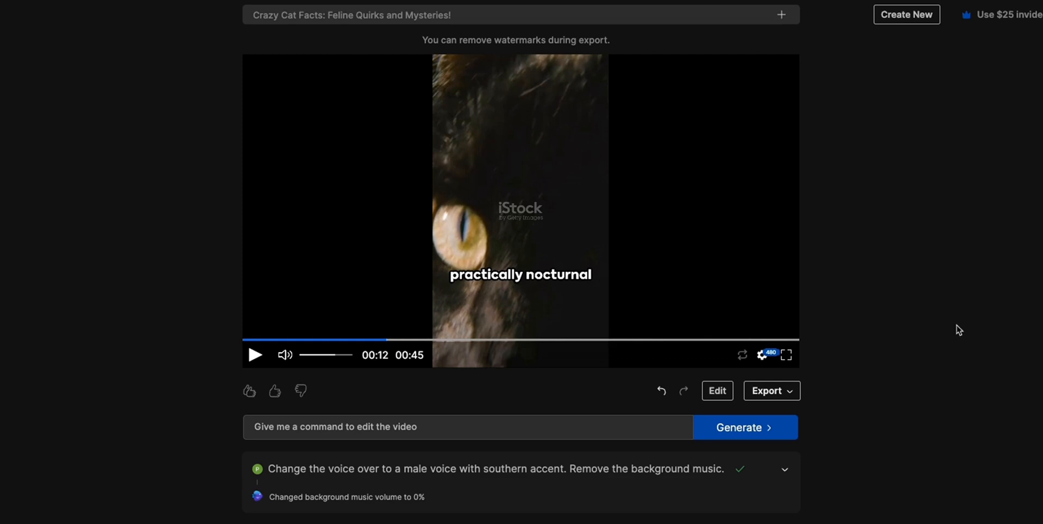
pyautogui.moveTo(1002, 322)
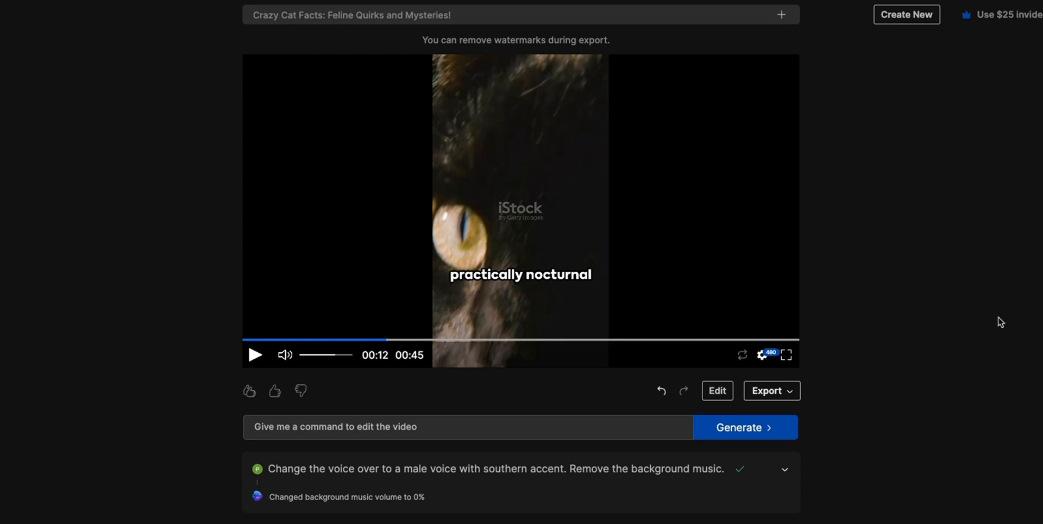
# Inspect the cat nose-print clip and a neighbouring stock clip in the Edit media panel
pyautogui.click(717, 391)
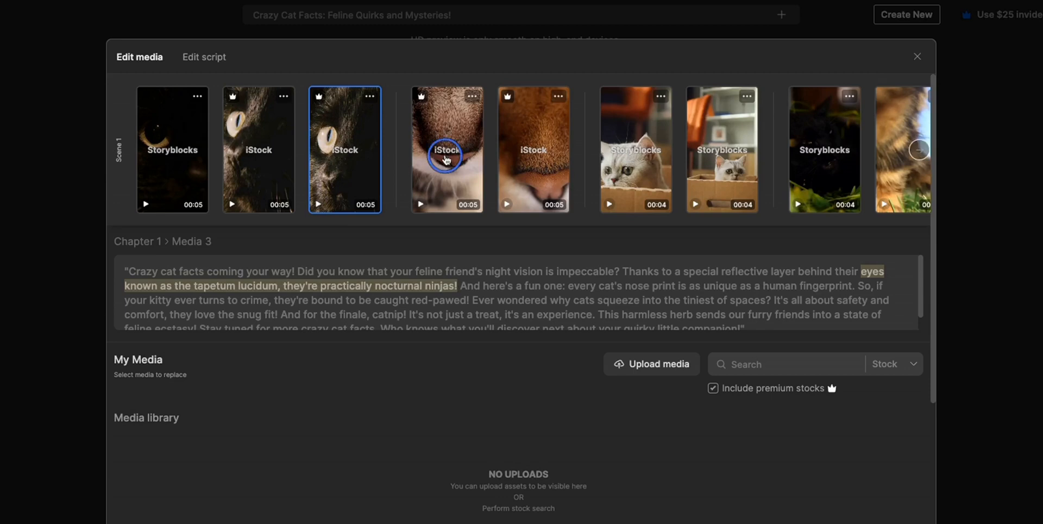
pyautogui.click(447, 149)
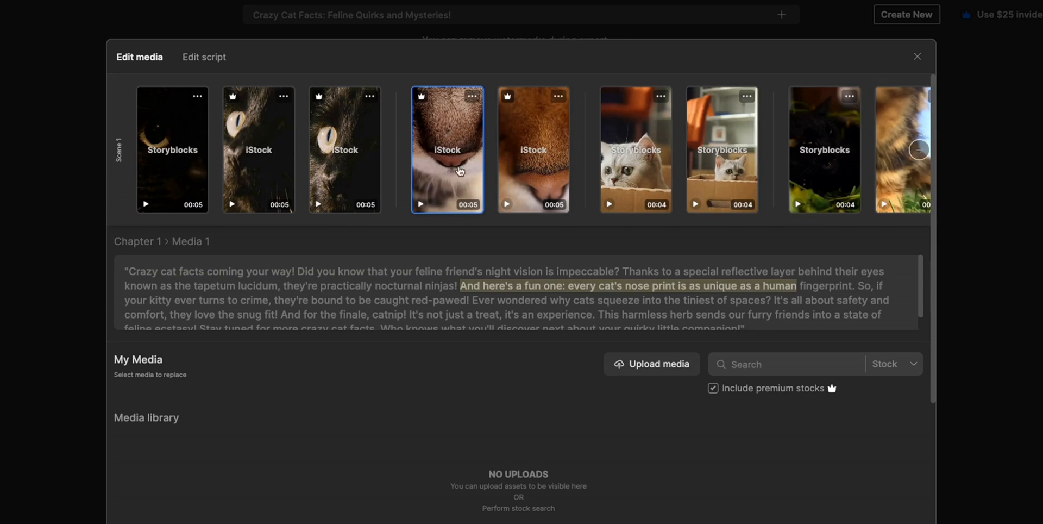
pyautogui.click(533, 148)
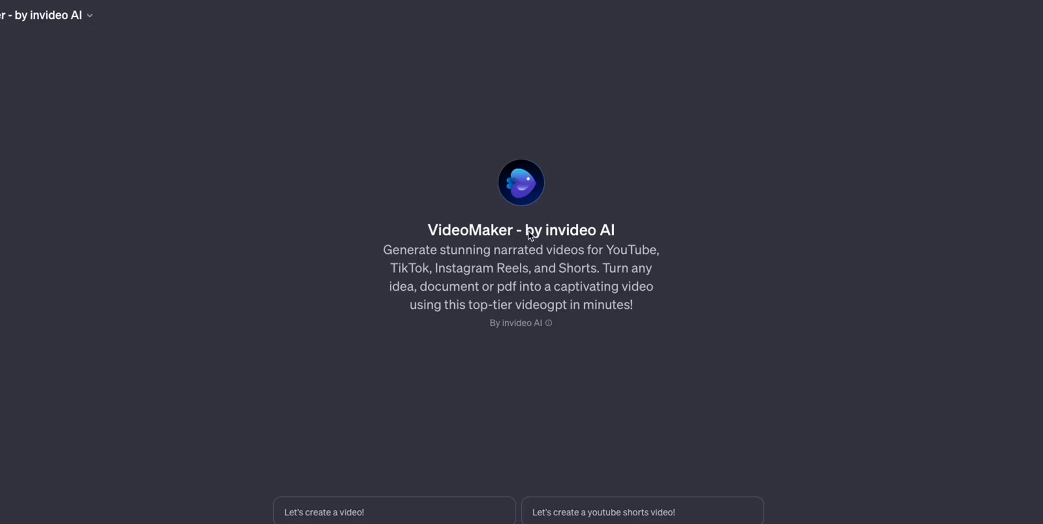
pyautogui.moveTo(611, 240)
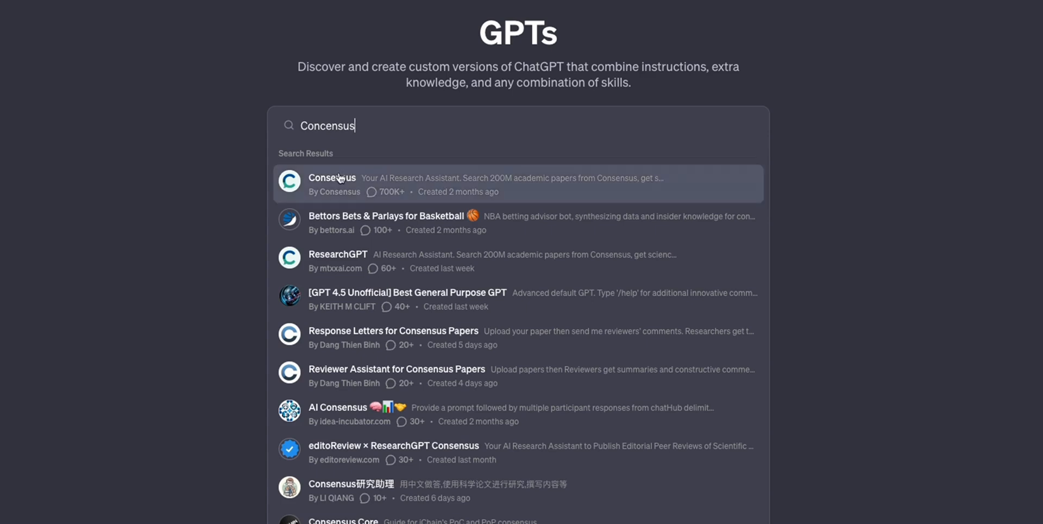
pyautogui.moveTo(394, 196)
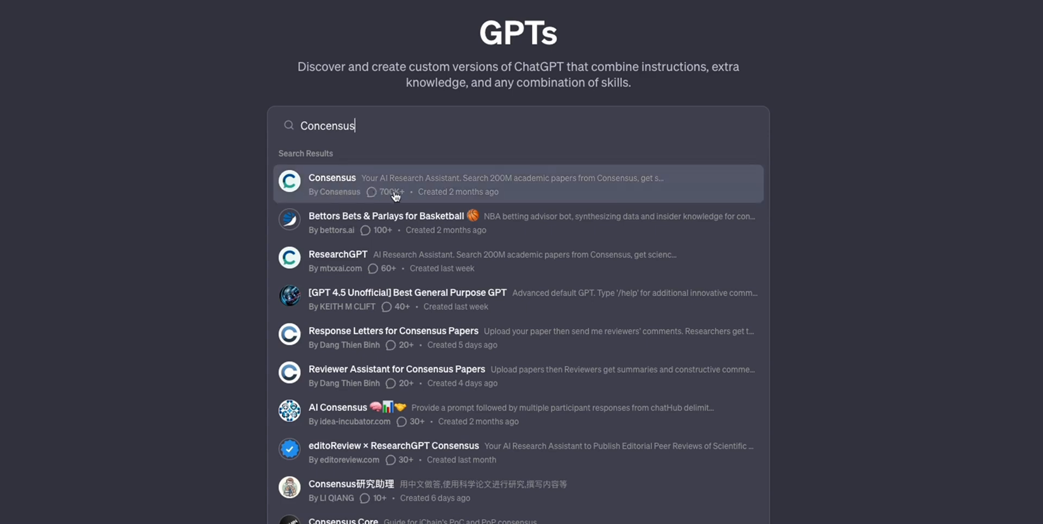
pyautogui.moveTo(400, 201)
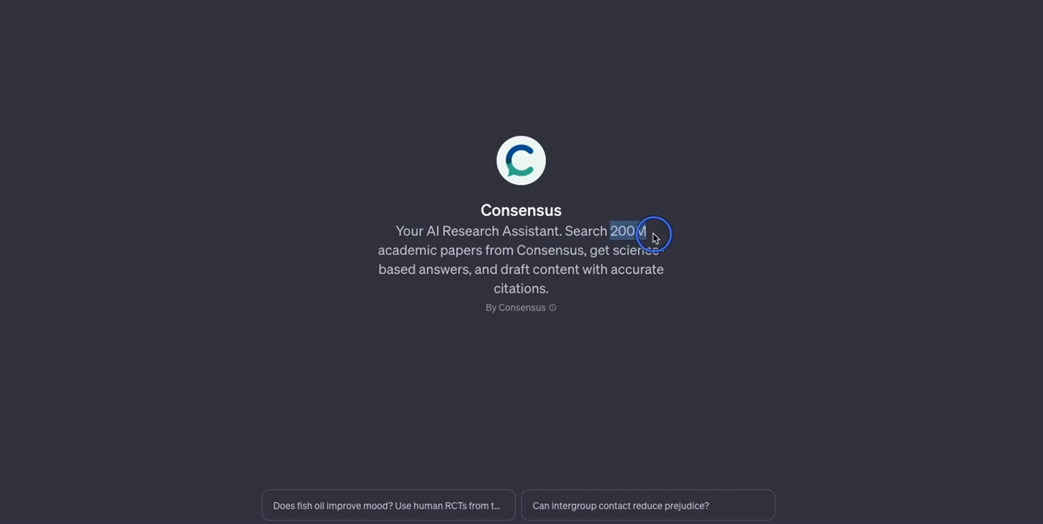
# Highlight Consensus's 200M academic papers claim and ask the suggested fish oil mood question
pyautogui.moveTo(652, 235); pyautogui.dragTo(532, 249)
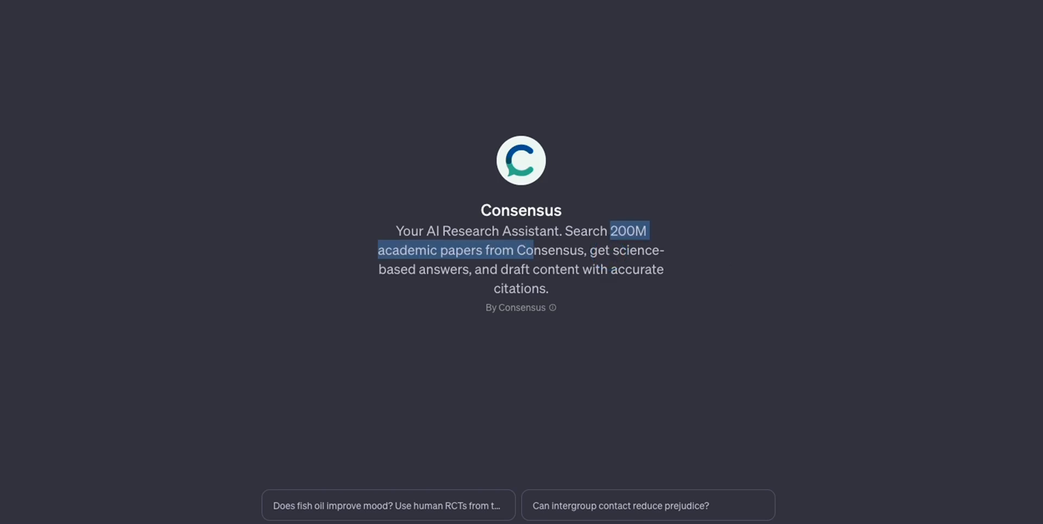
pyautogui.click(388, 505)
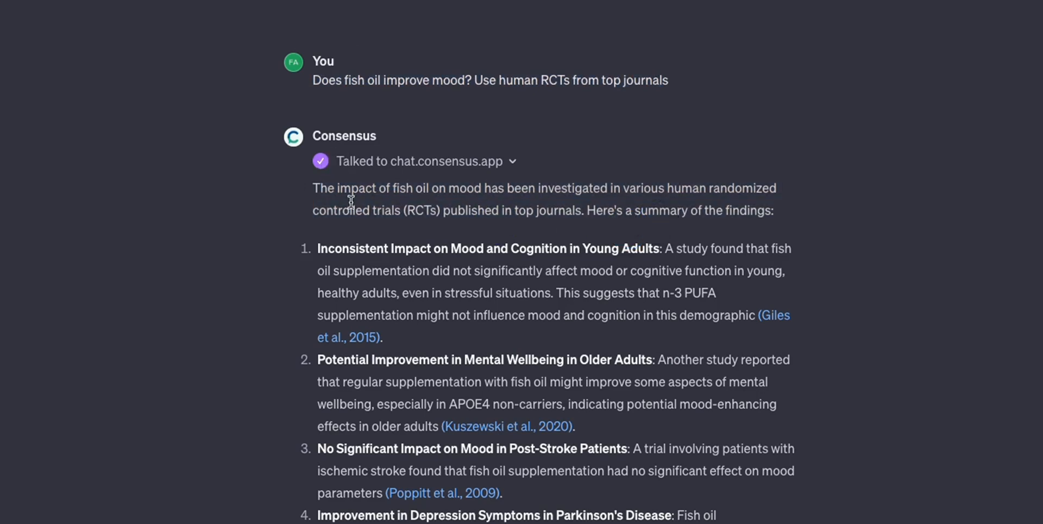
# Highlight the answer's opening sentence and first finding heading, then follow the Giles et al., 2015 citation
pyautogui.moveTo(313, 188); pyautogui.dragTo(392, 189)
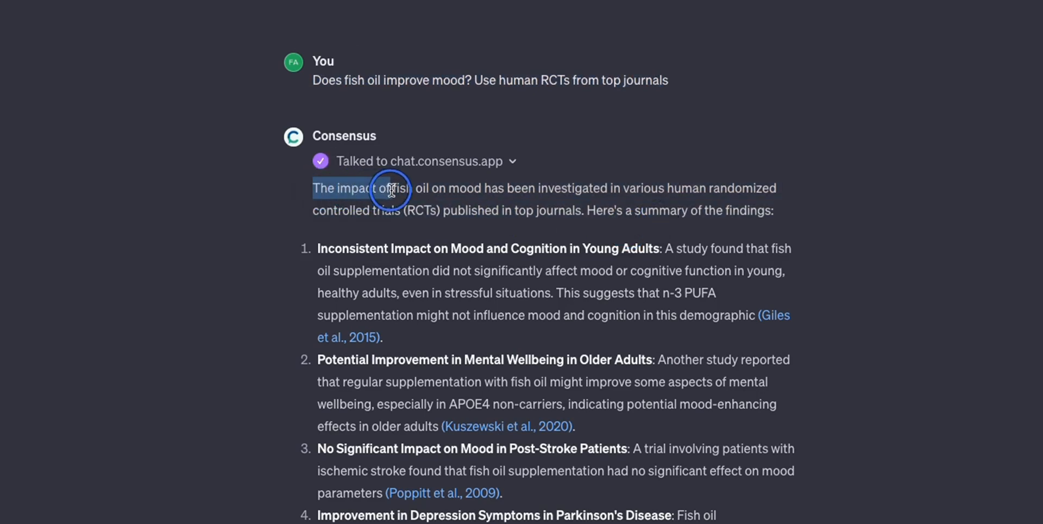
pyautogui.moveTo(389, 190); pyautogui.dragTo(622, 199)
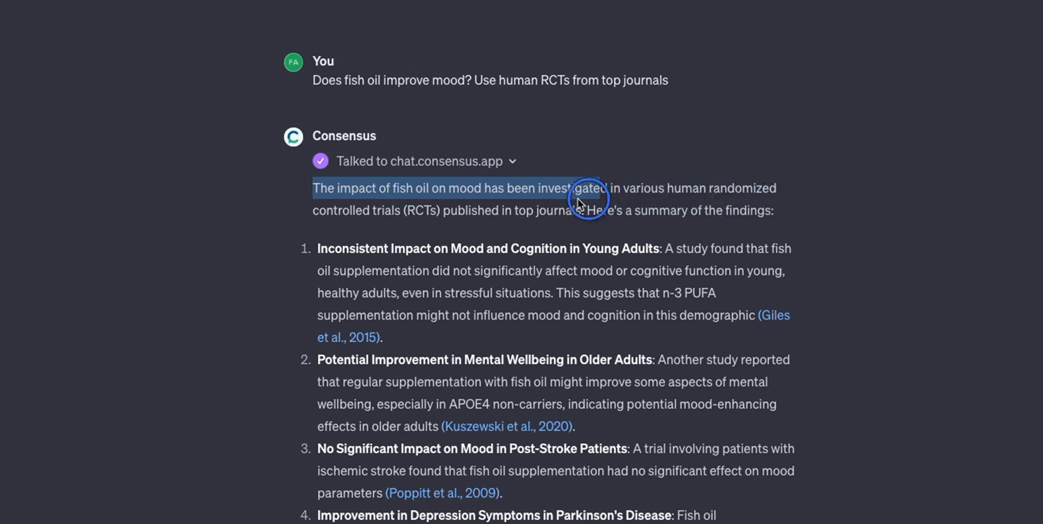
pyautogui.moveTo(578, 203); pyautogui.dragTo(590, 214)
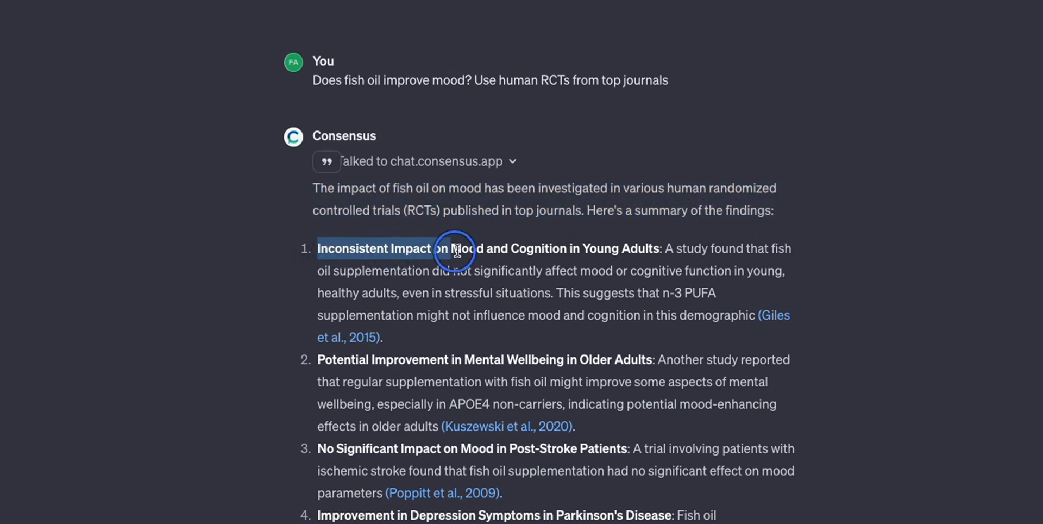
pyautogui.moveTo(454, 252); pyautogui.dragTo(625, 251)
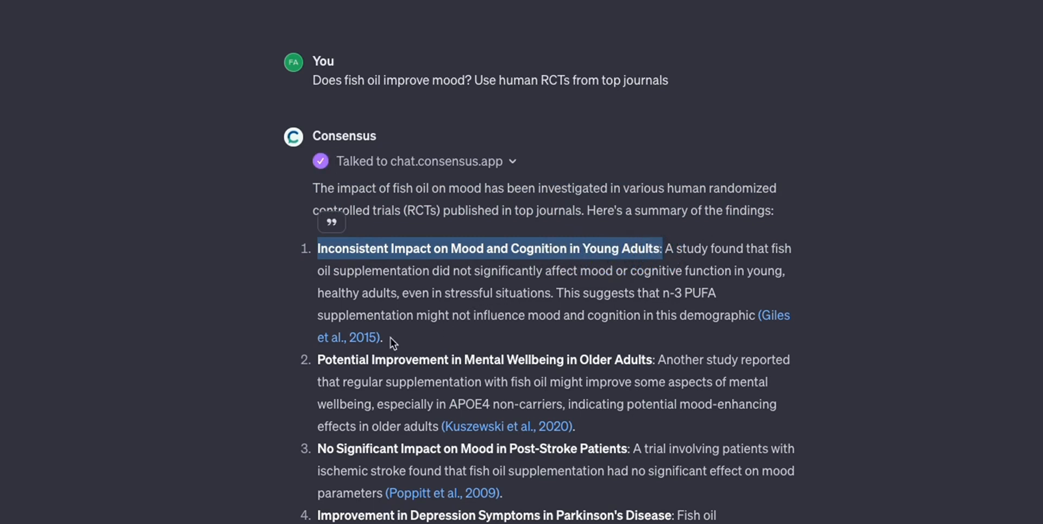
pyautogui.moveTo(356, 343)
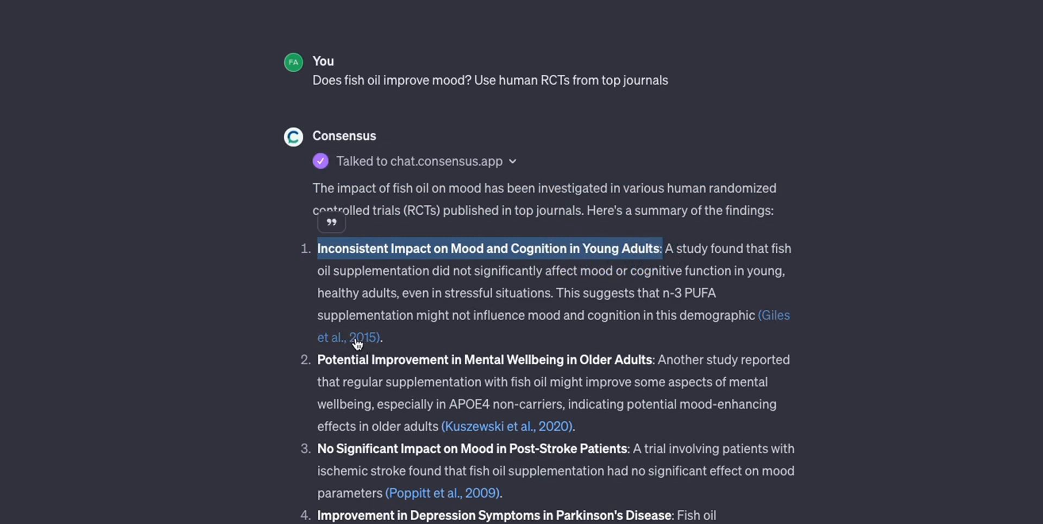
pyautogui.click(346, 337)
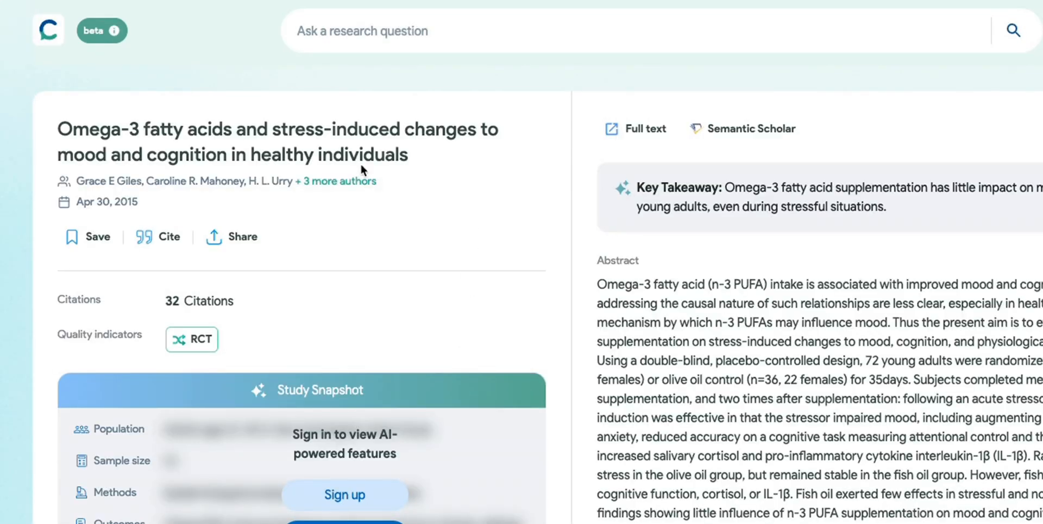
pyautogui.moveTo(363, 171)
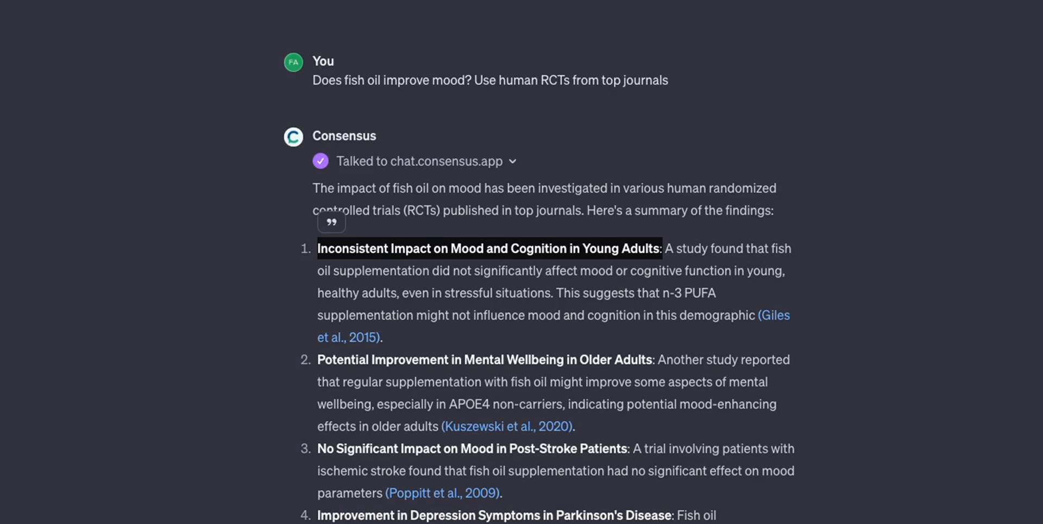
pyautogui.moveTo(984, 281)
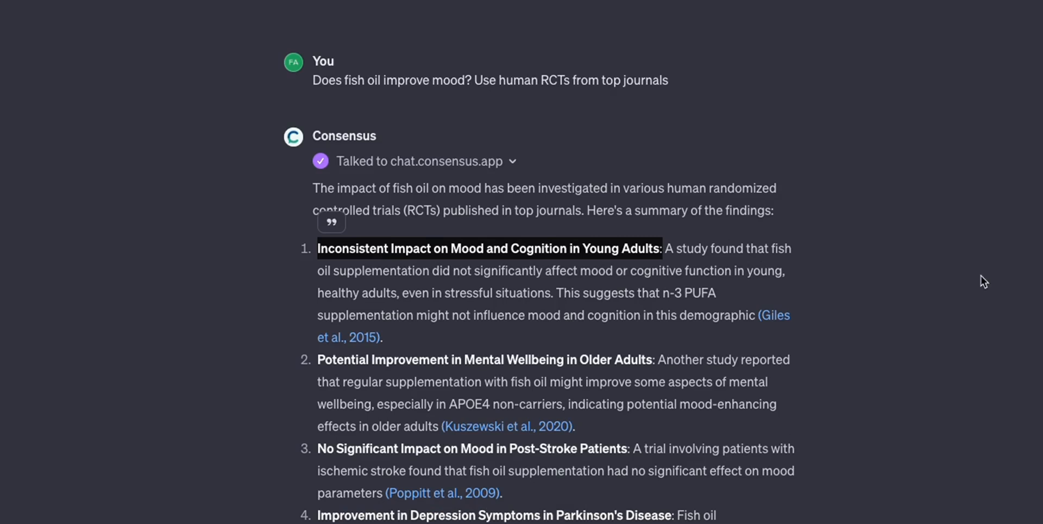
# Highlight a line of the Consensus fish oil answer after returning from the cited paper
pyautogui.moveTo(317, 248); pyautogui.dragTo(661, 248)
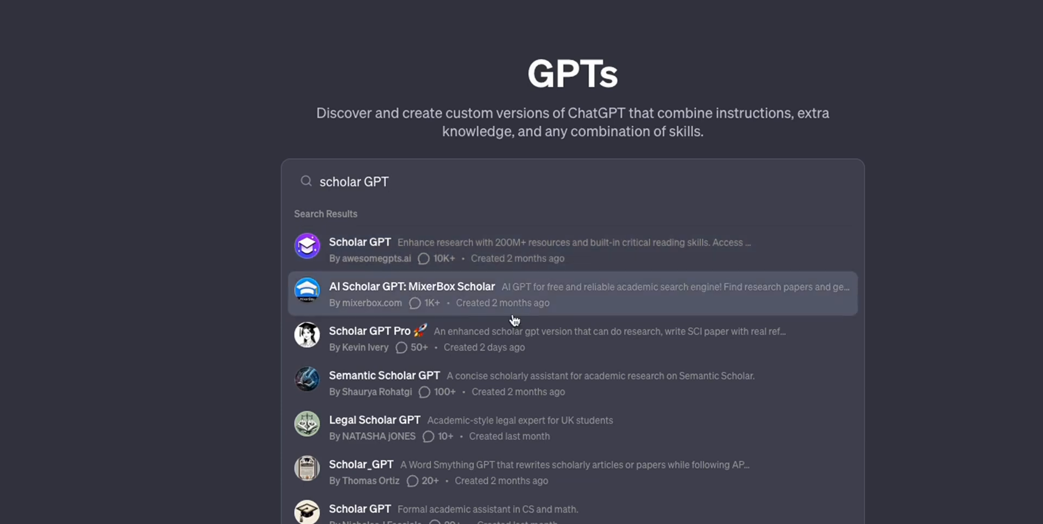
pyautogui.moveTo(499, 477)
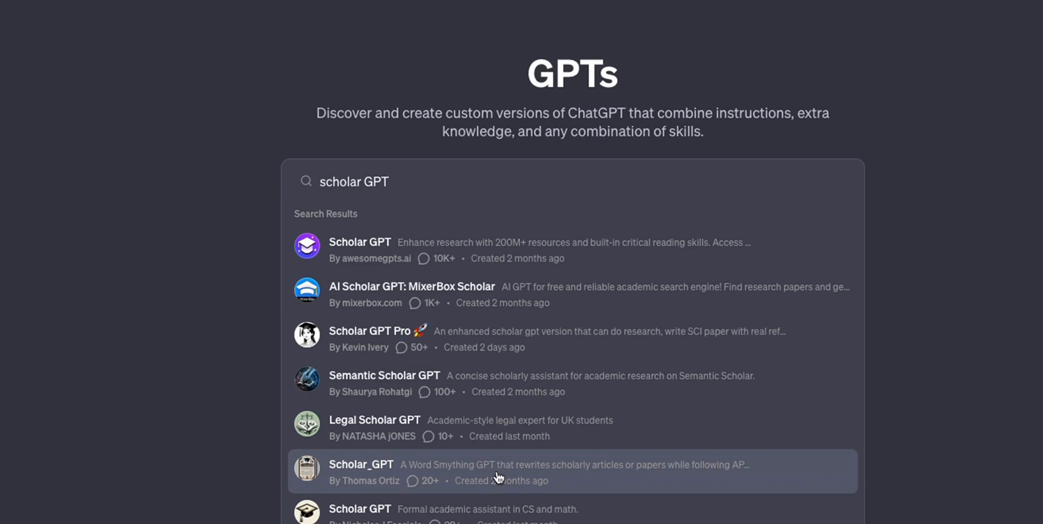
pyautogui.moveTo(693, 455)
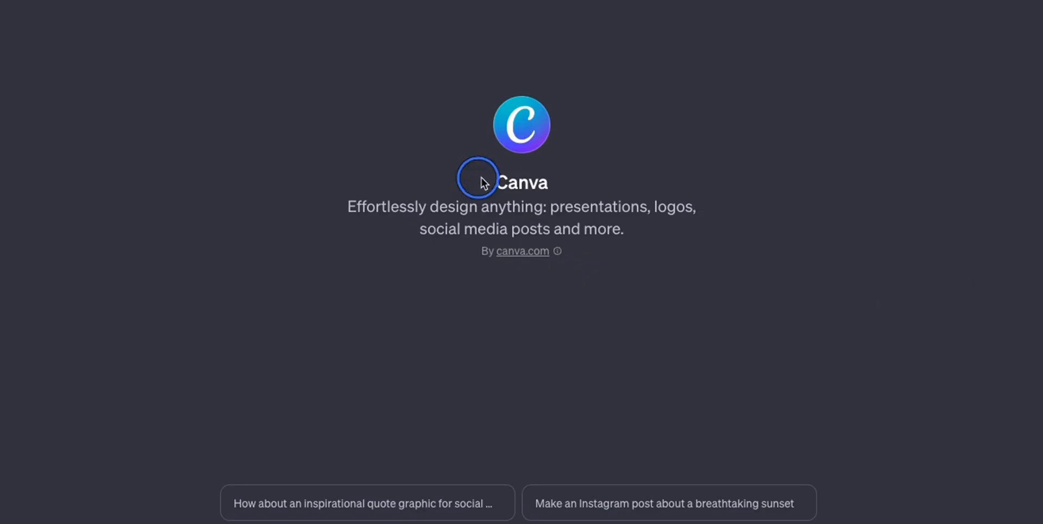
pyautogui.moveTo(590, 192)
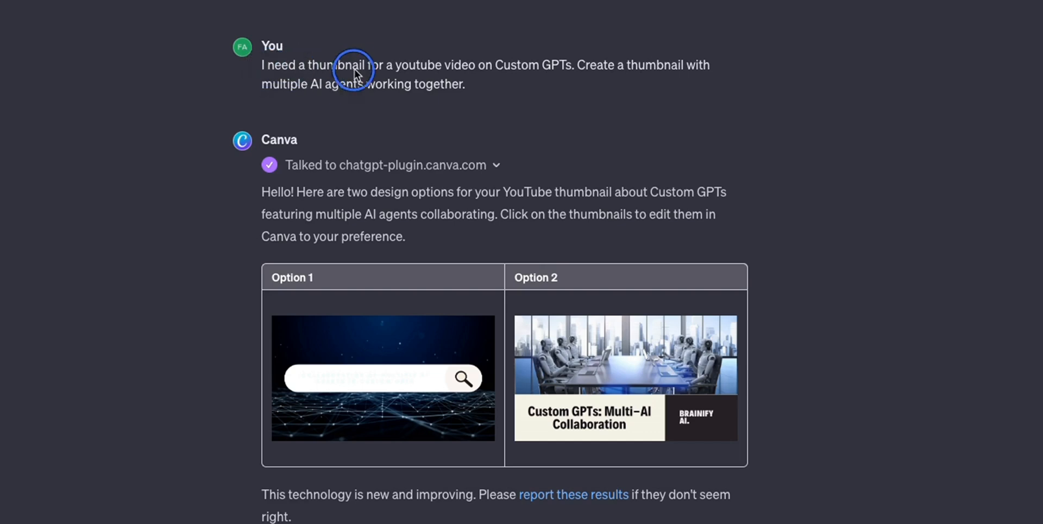
pyautogui.moveTo(614, 73)
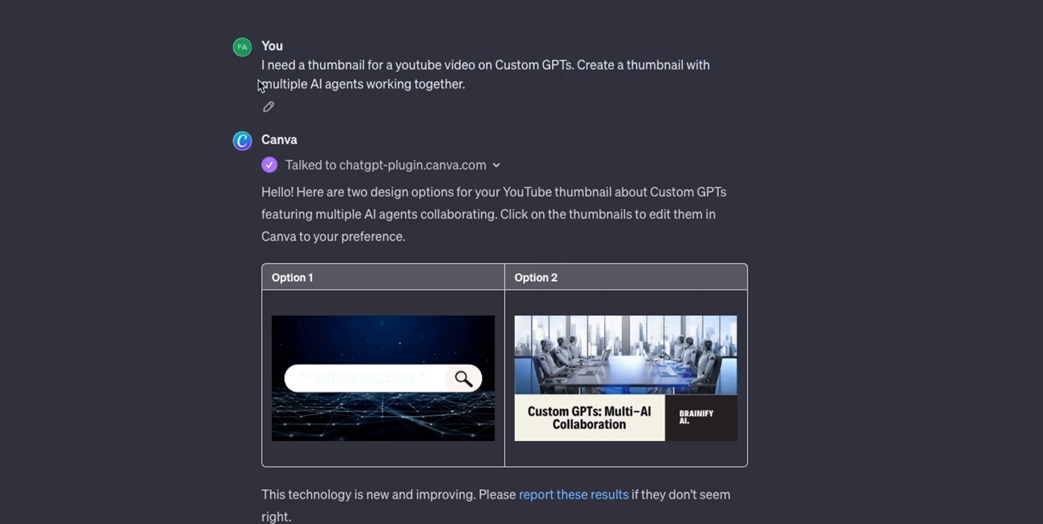
# Work on the Option 2 robots thumbnail in Canva, selecting the BRAINIFY AI text block
pyautogui.moveTo(261, 83); pyautogui.dragTo(467, 84)
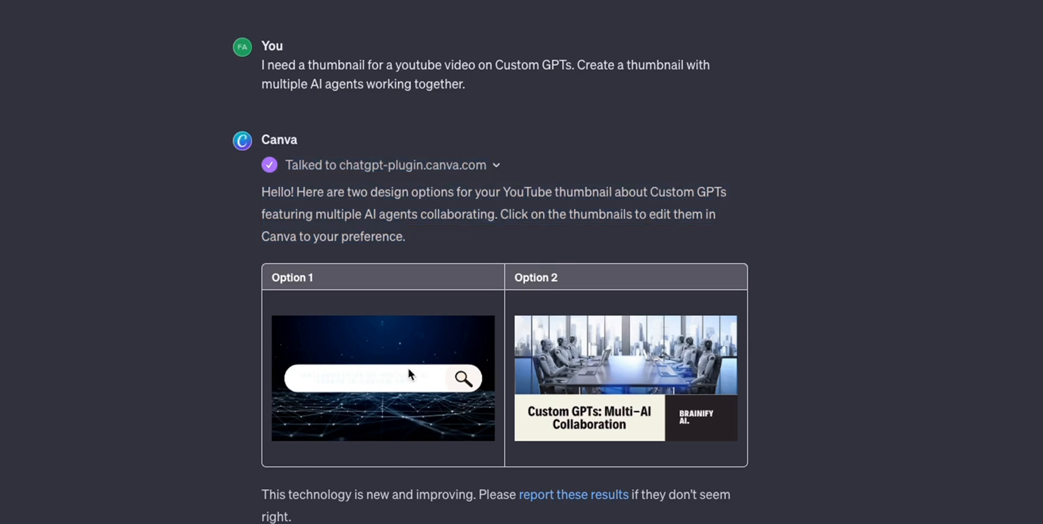
pyautogui.moveTo(602, 383)
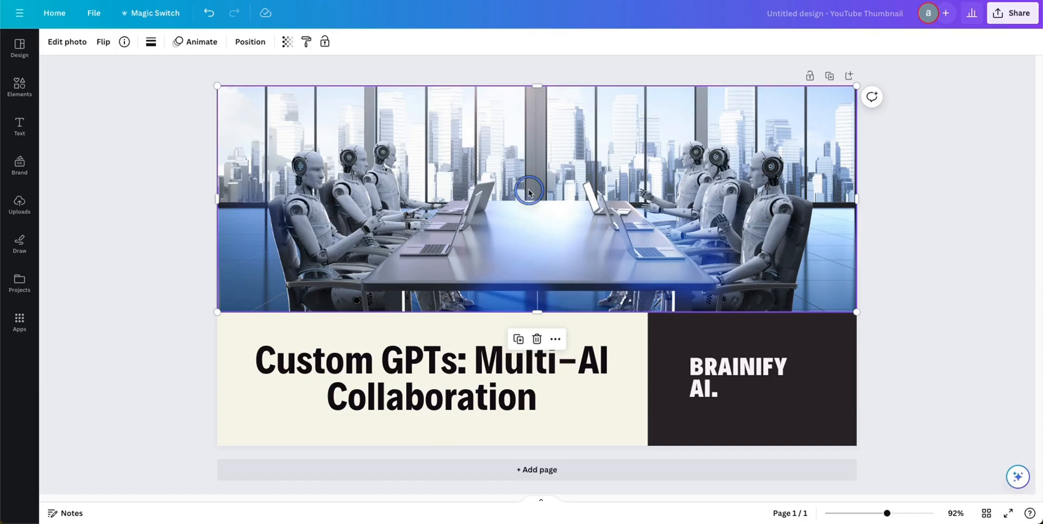
pyautogui.click(738, 374)
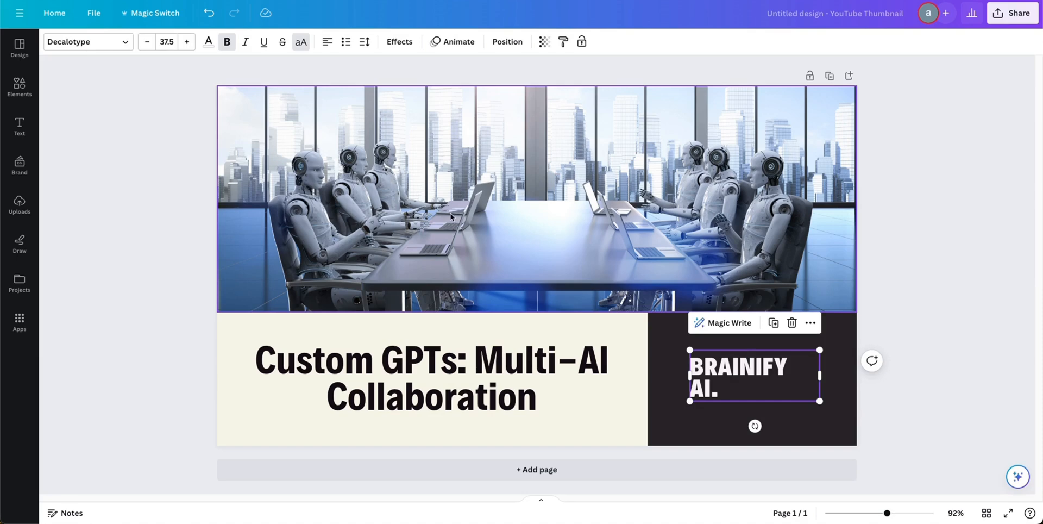
pyautogui.click(466, 199)
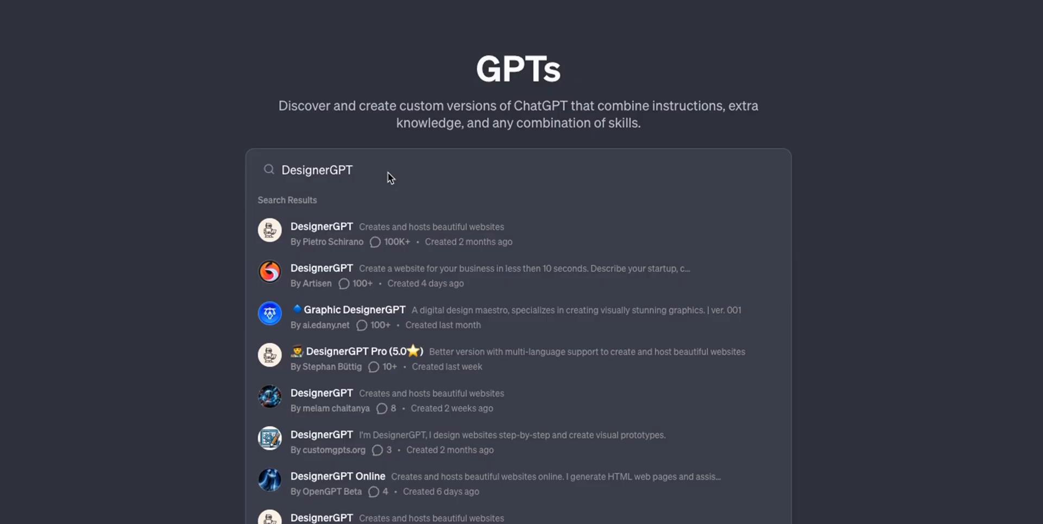
pyautogui.moveTo(475, 248)
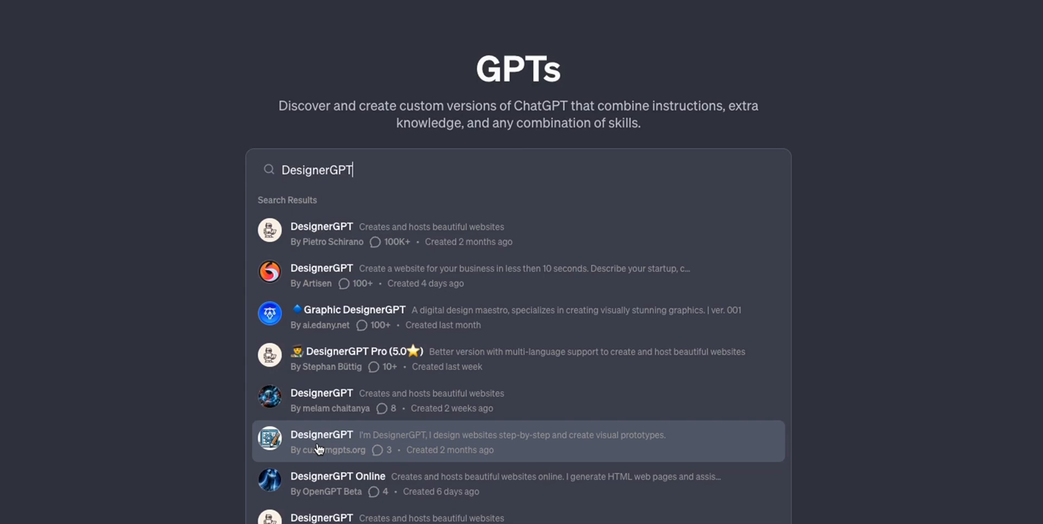
pyautogui.moveTo(580, 234)
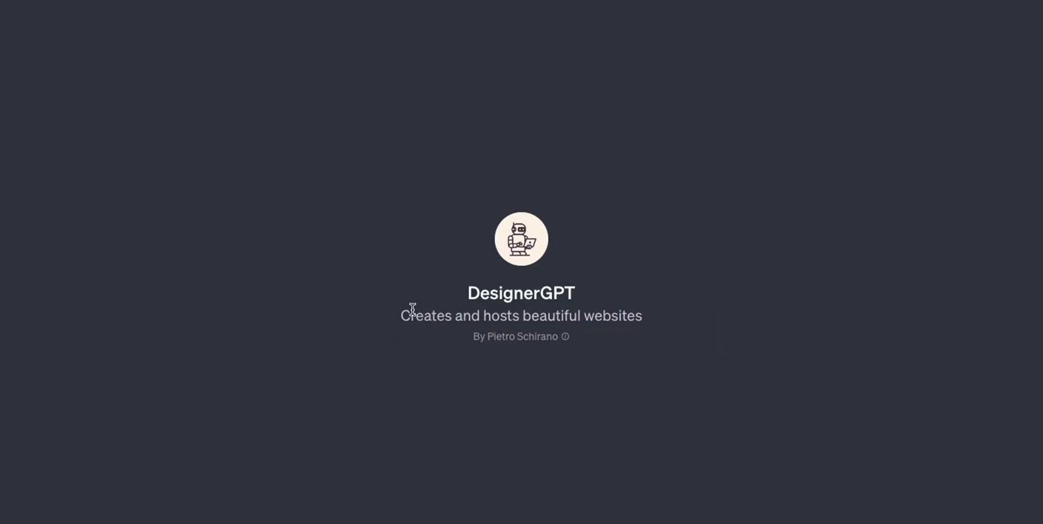
pyautogui.moveTo(637, 358)
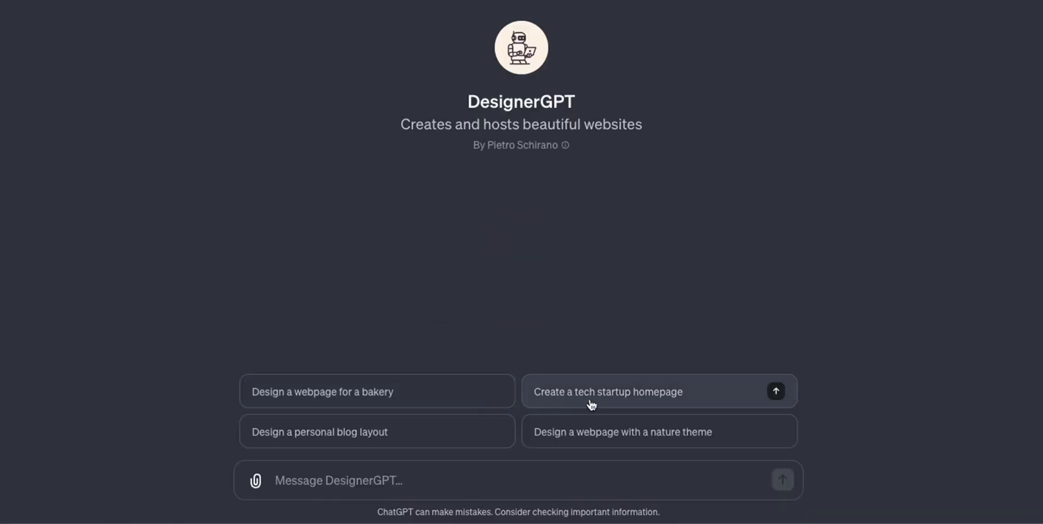
# Send DesignerGPT the 'Create a tech startup homepage' starter and allow it to contact its site service
pyautogui.click(640, 392)
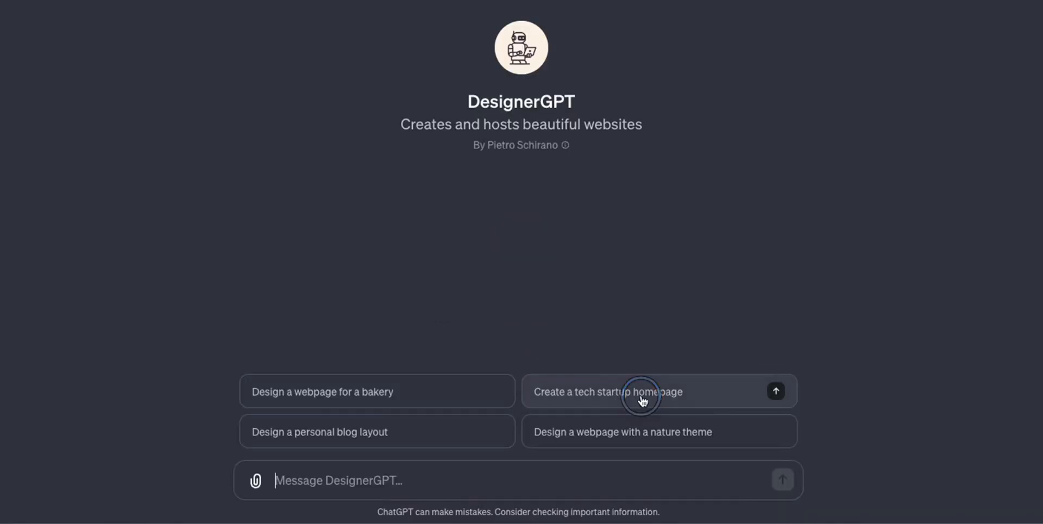
pyautogui.click(658, 391)
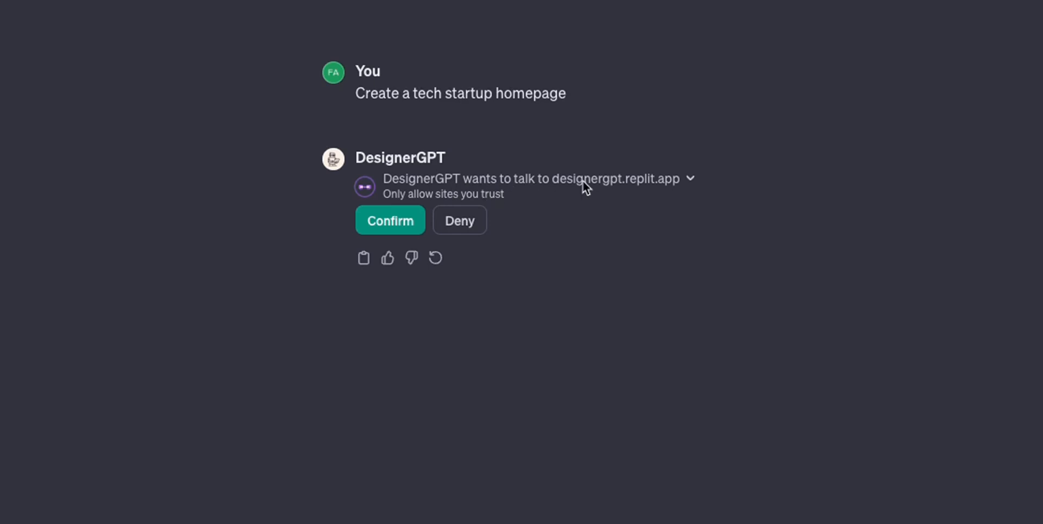
pyautogui.click(390, 220)
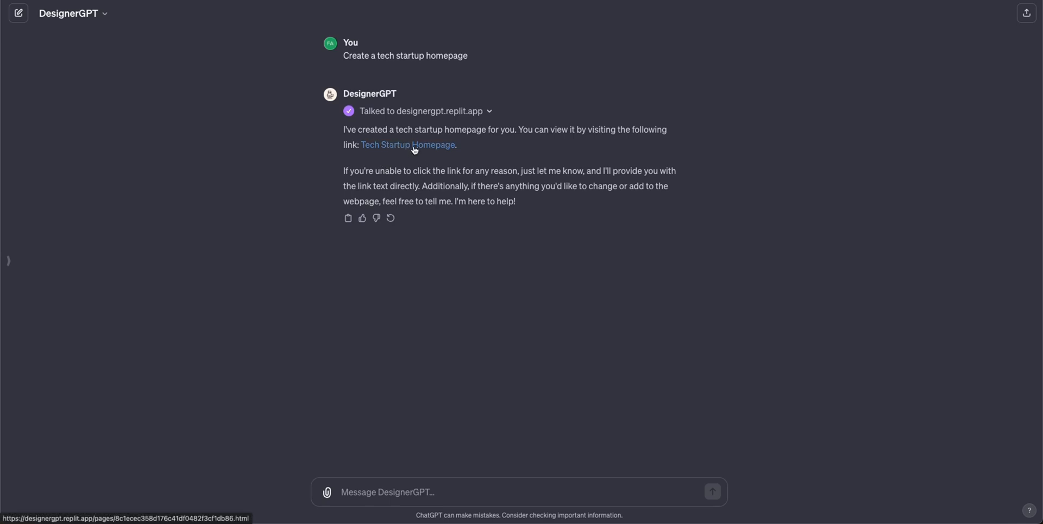
# View the generated Tech Innovate homepage down to the Stay Updated newsletter form and back
pyautogui.click(407, 145)
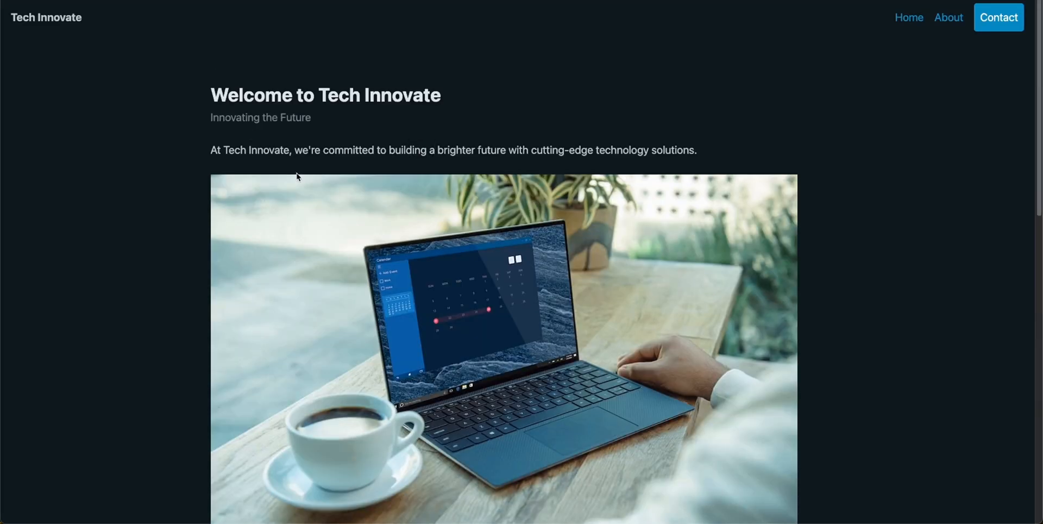
pyautogui.scroll(-3)
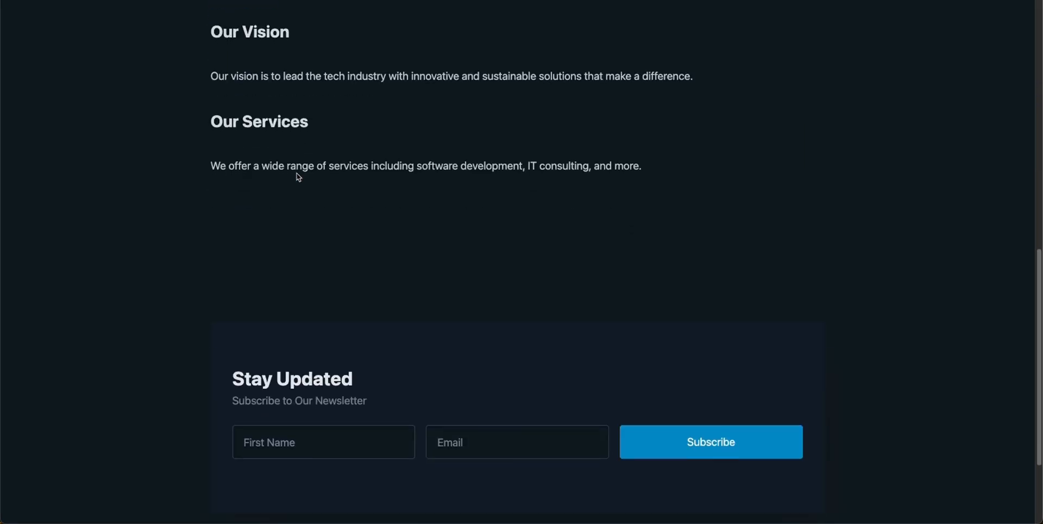
pyautogui.scroll(3)
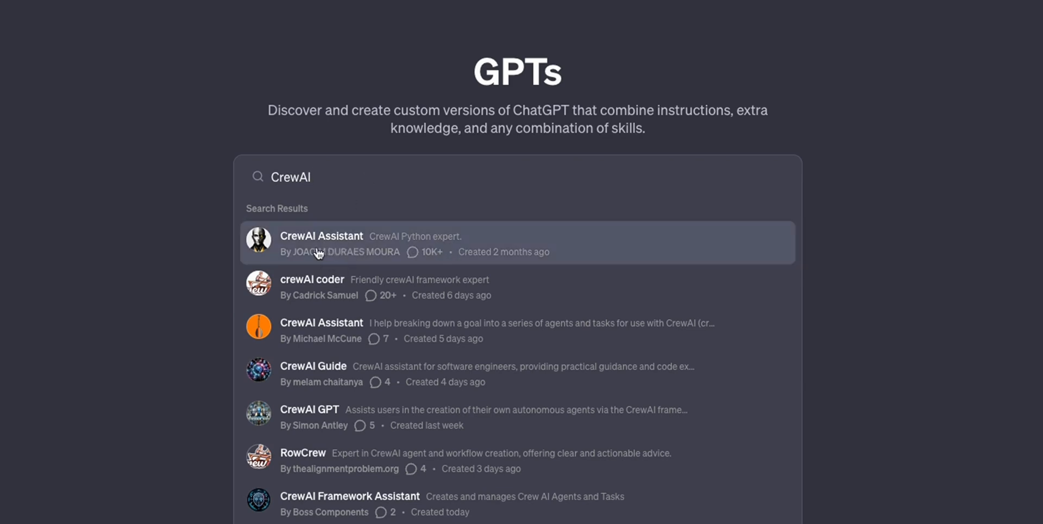
pyautogui.moveTo(564, 250)
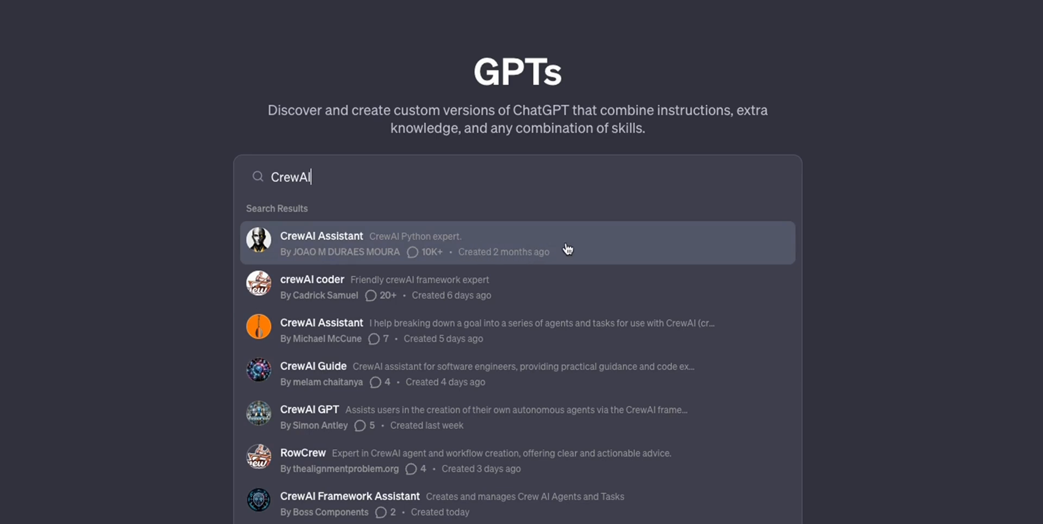
# Have CrewAI Assistant explain CrewAI's core concepts and read through its answer
pyautogui.click(321, 235)
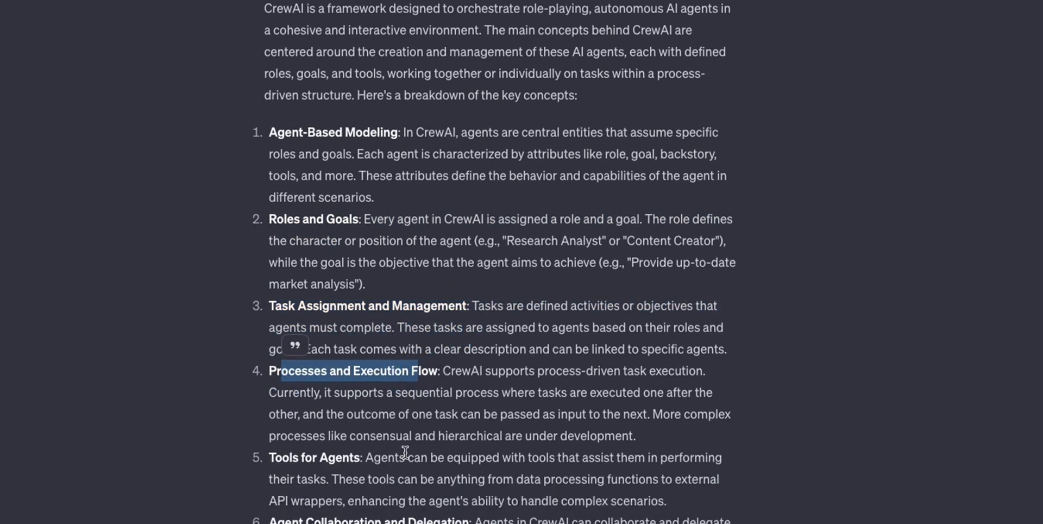
pyautogui.scroll(3)
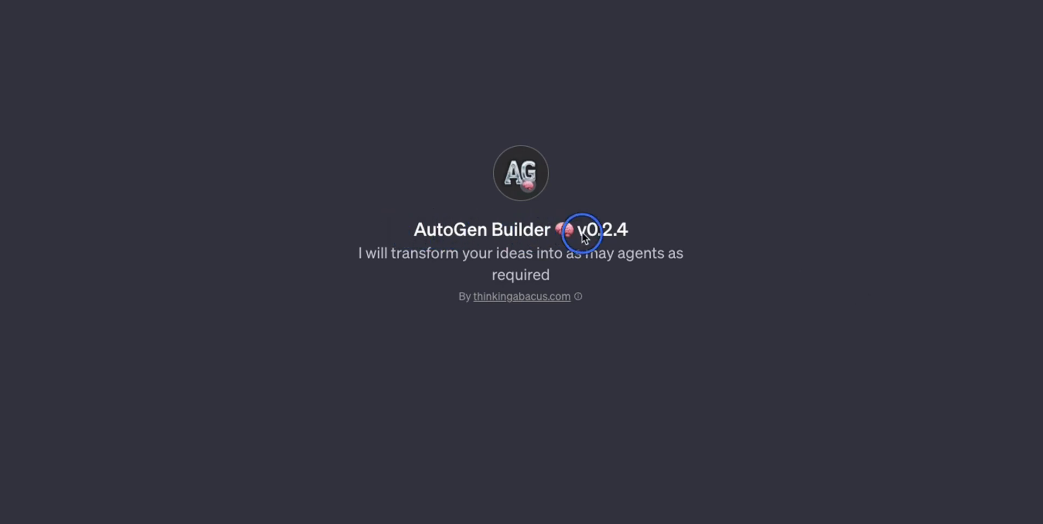
pyautogui.moveTo(676, 293)
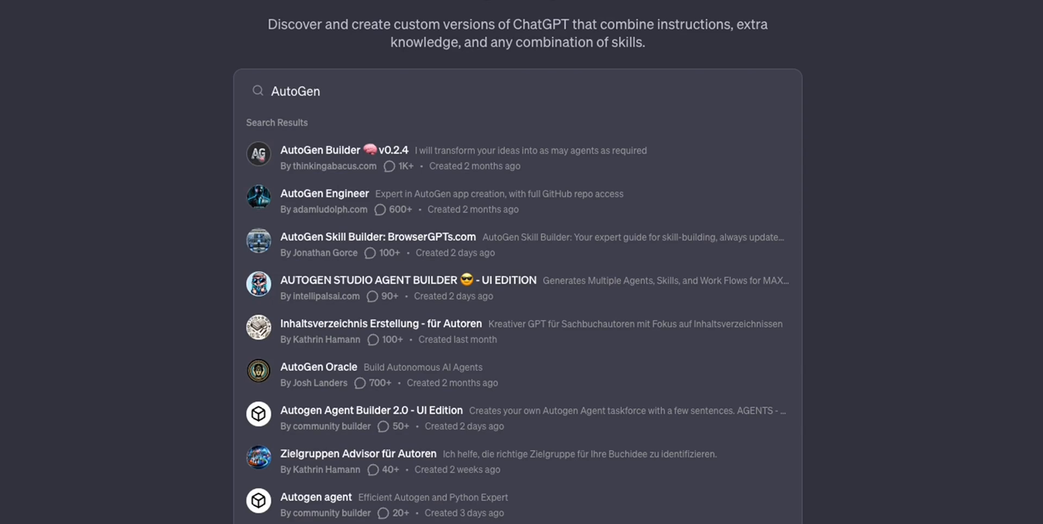
# Search the GPT Store for 'Logo Creator' after viewing the AutoGen GPTs
pyautogui.write('Logo Creator')
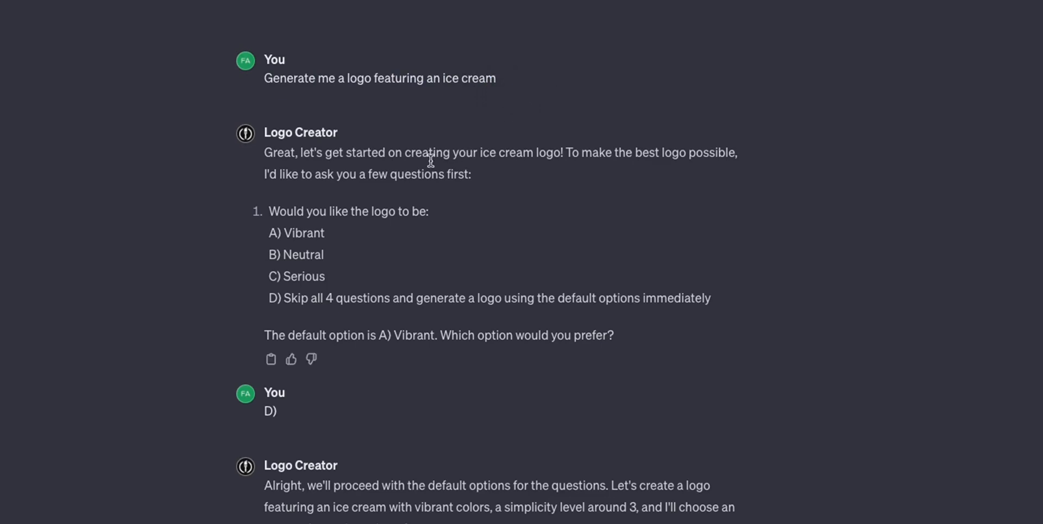
pyautogui.moveTo(284, 273)
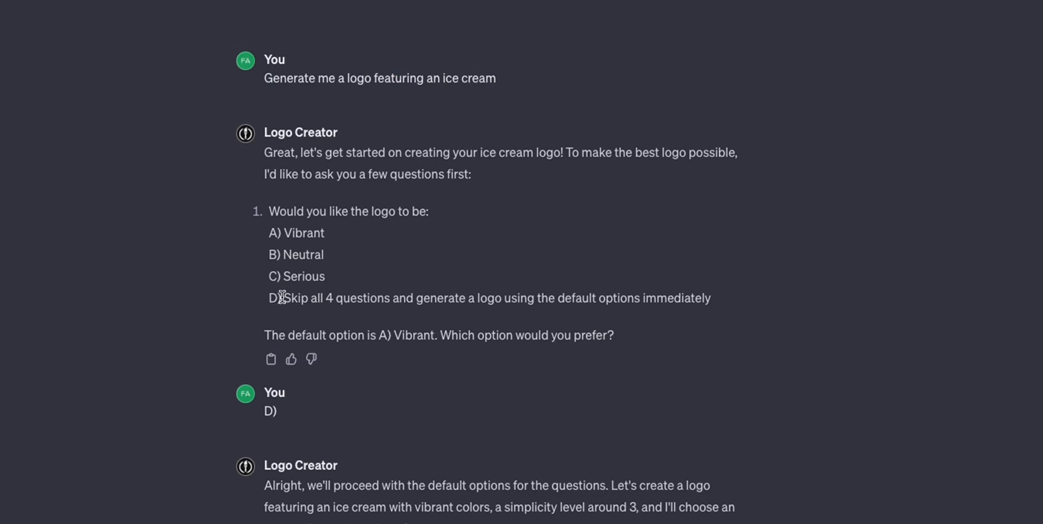
# Choose the skip-all-questions answer, get nine ice cream logos and enlarge the grid
pyautogui.moveTo(282, 298); pyautogui.dragTo(644, 298)
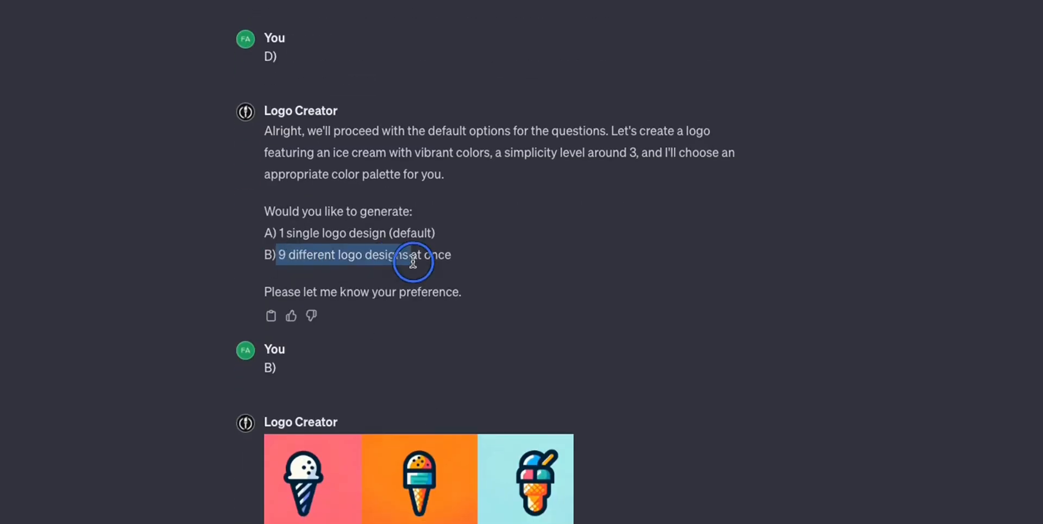
pyautogui.scroll(-3)
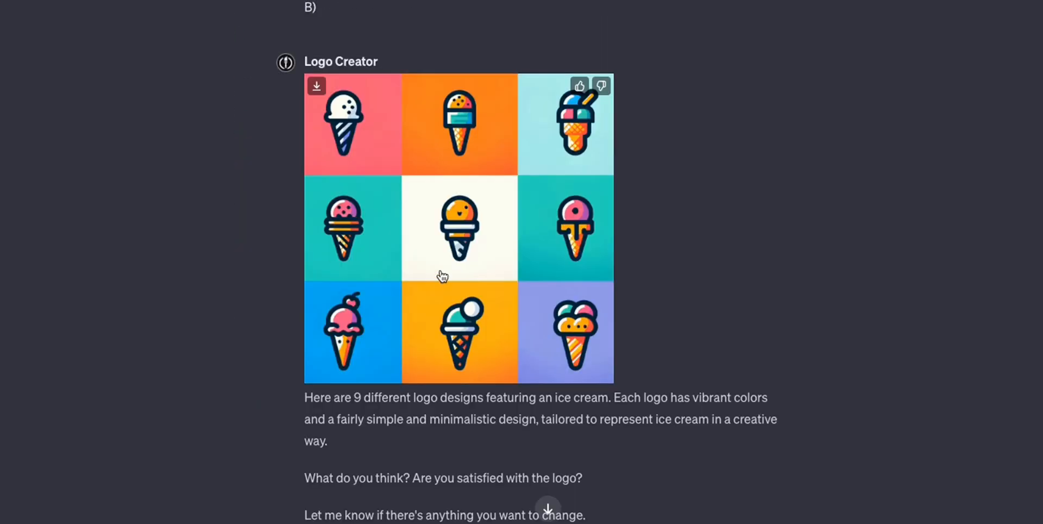
pyautogui.click(457, 228)
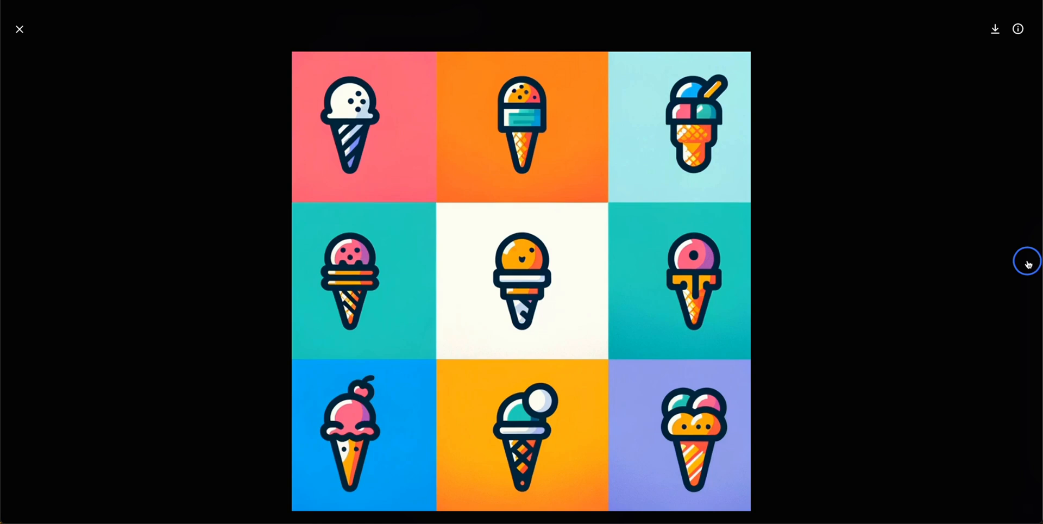
# Close the enlarged logo image and scroll back through the Logo Creator chat
pyautogui.click(19, 30)
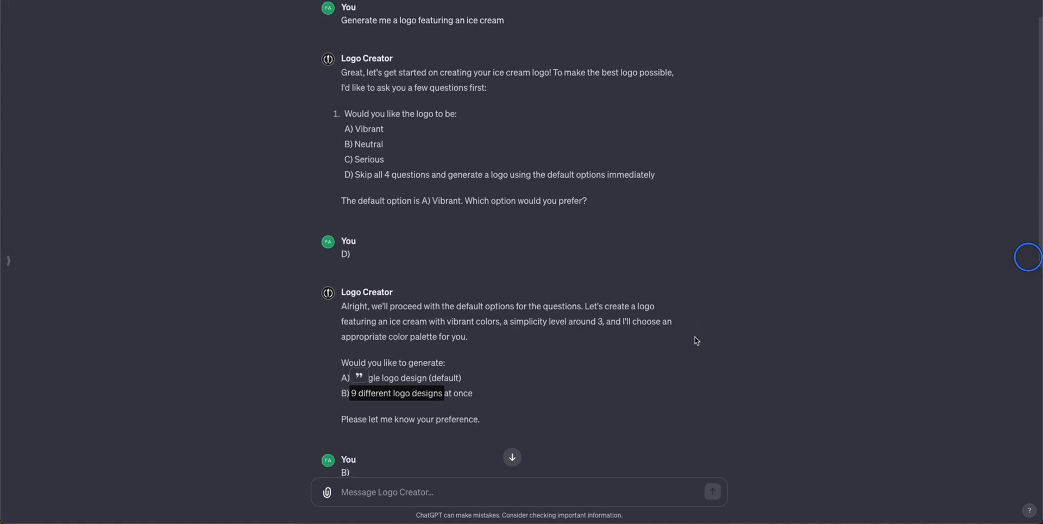
pyautogui.scroll(-3)
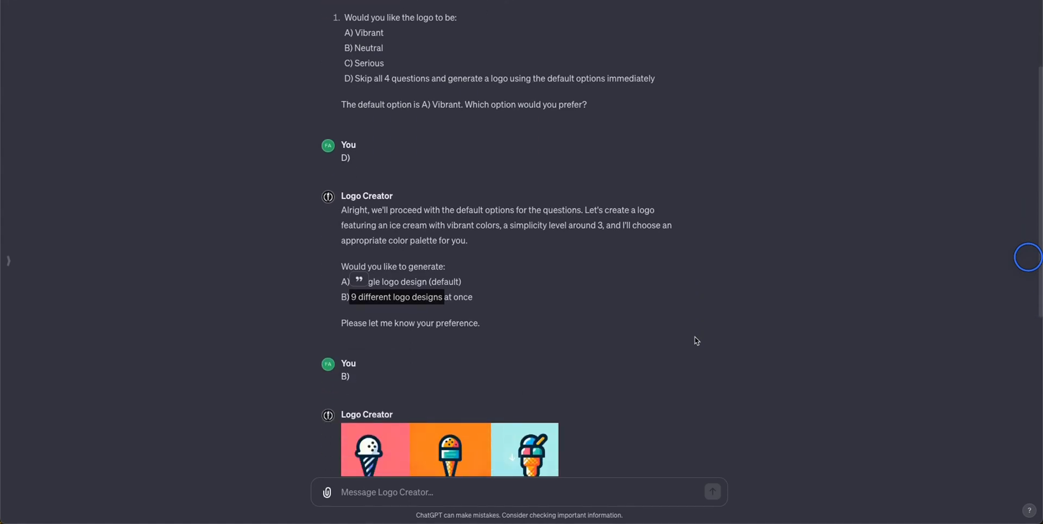
pyautogui.moveTo(1008, 255)
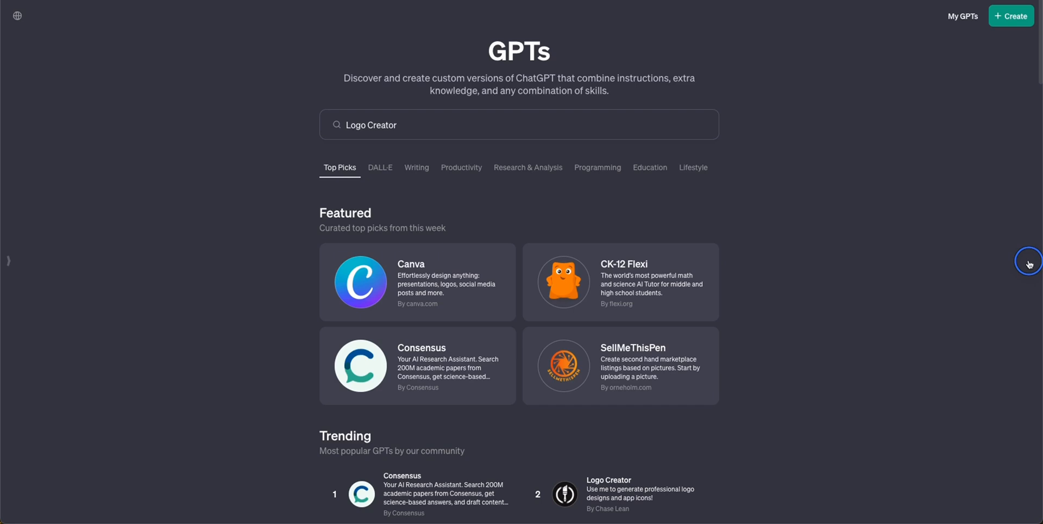
# Scroll the Explore GPTs page past Top Picks and By ChatGPT into the DALL·E category
pyautogui.scroll(-3)
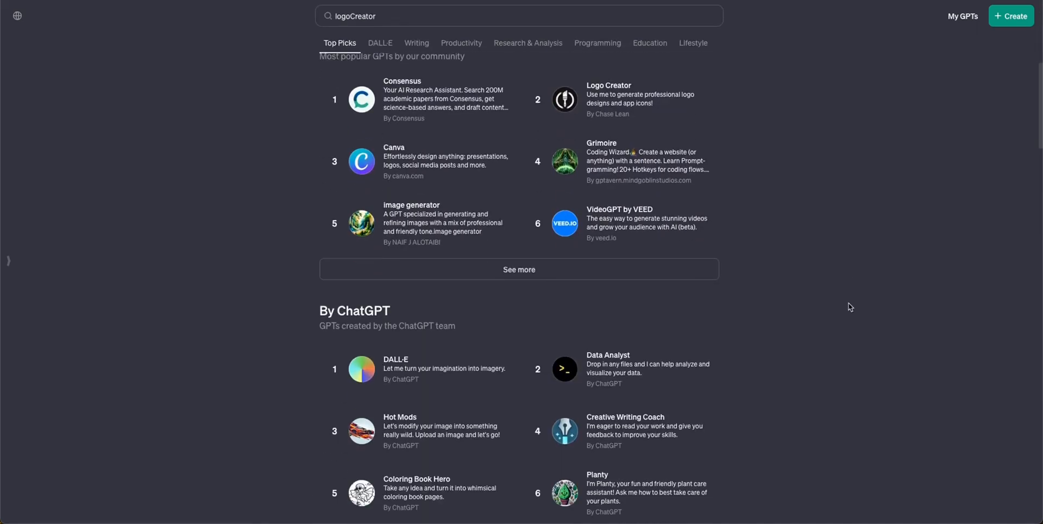
pyautogui.scroll(-3)
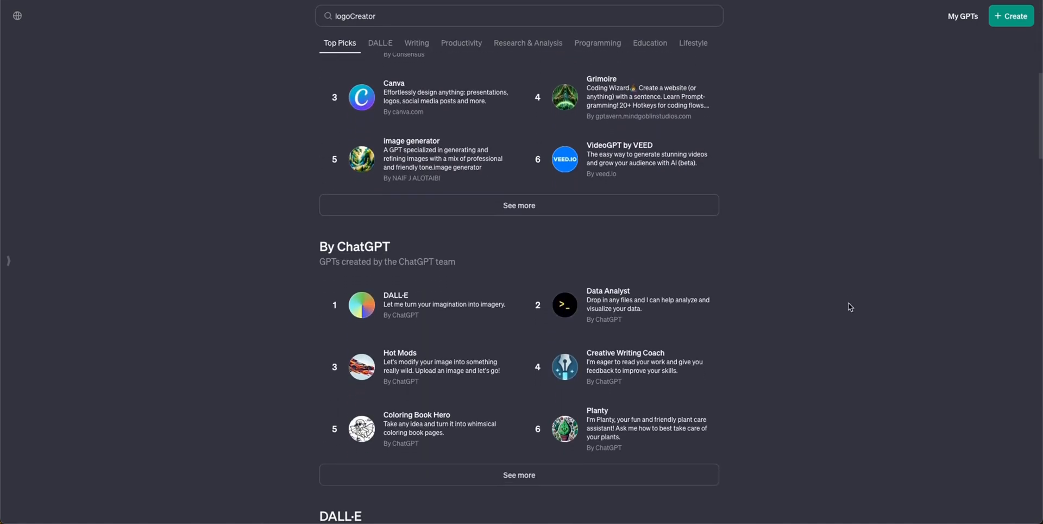
pyautogui.click(380, 42)
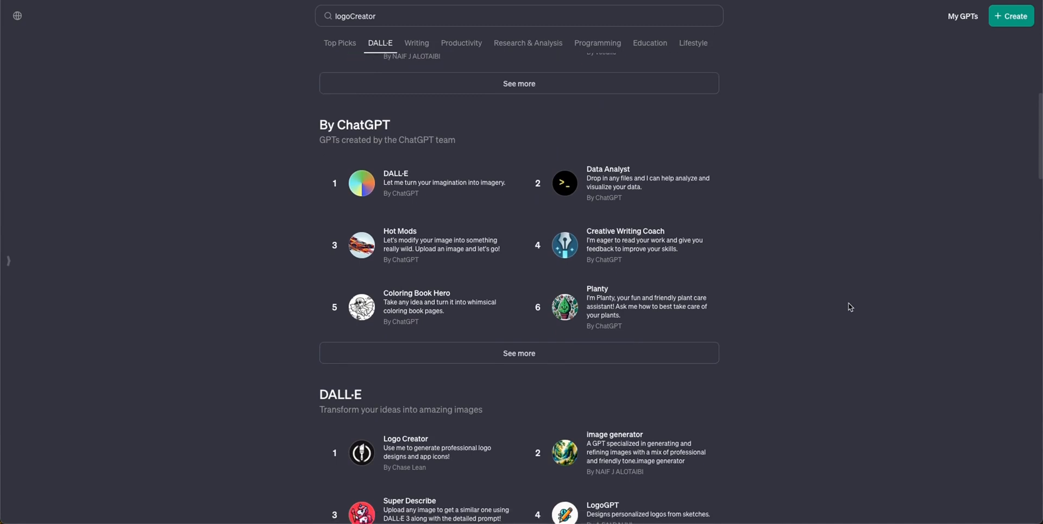
pyautogui.scroll(-3)
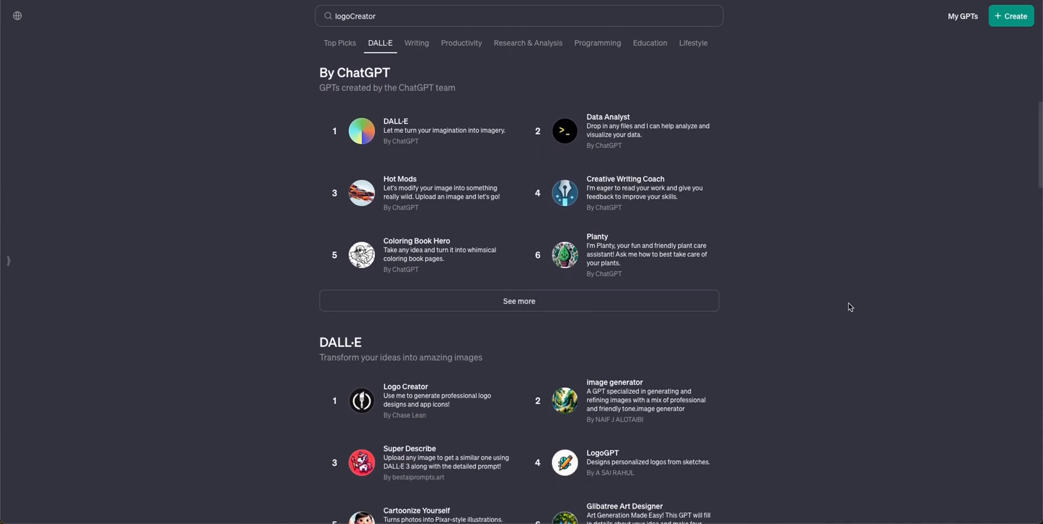
pyautogui.scroll(-3)
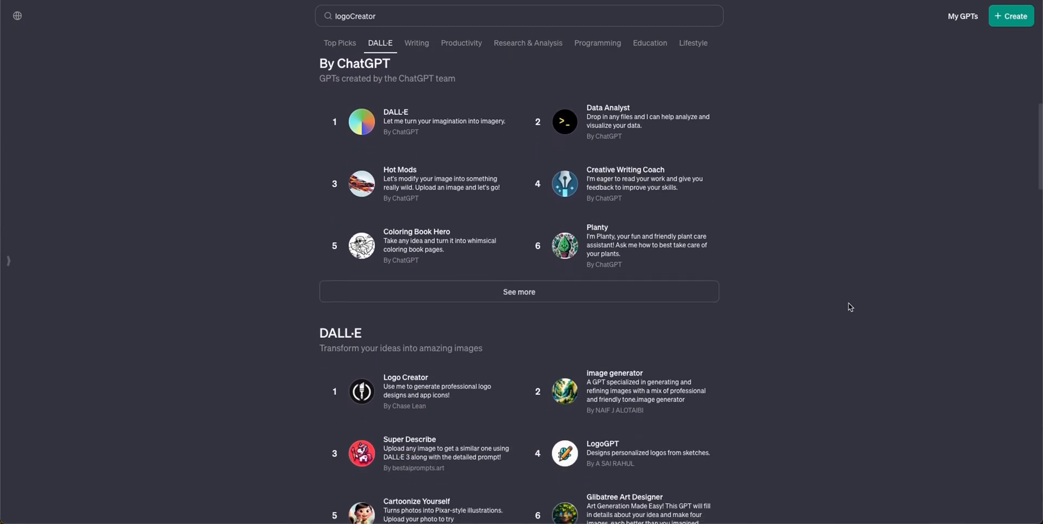
pyautogui.scroll(-3)
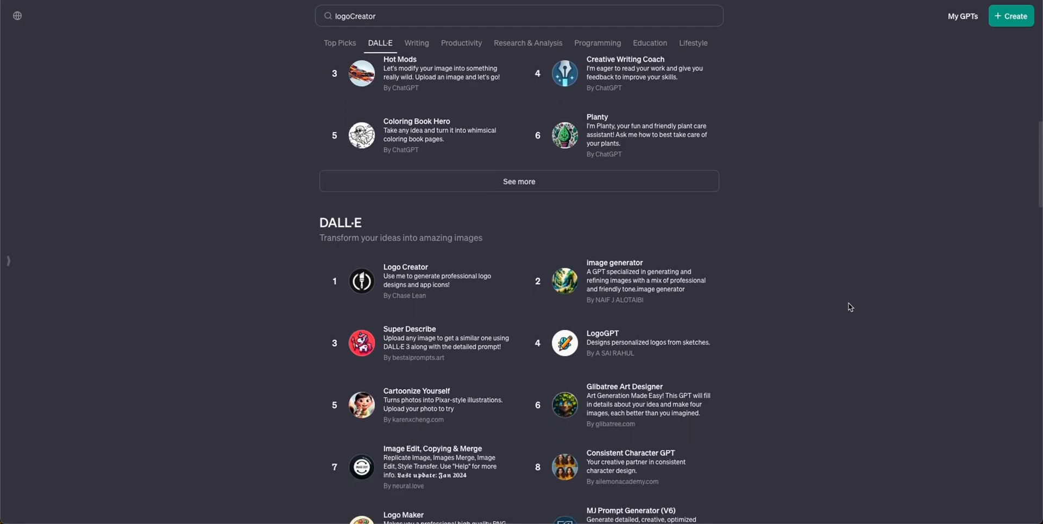
pyautogui.scroll(-3)
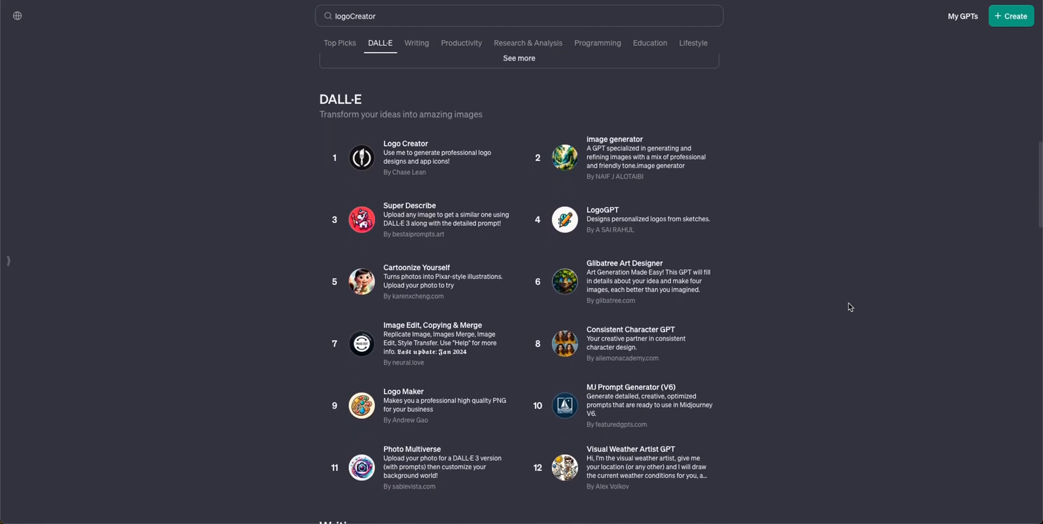
pyautogui.scroll(-3)
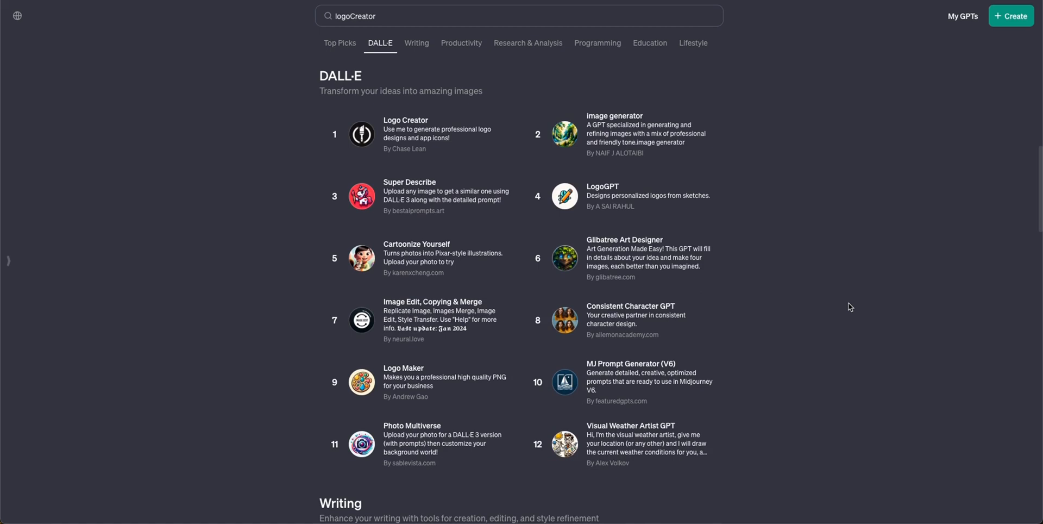
# Continue through the DALL·E GPTs, including Logo Creator and Logo Maker, to the Writing section
pyautogui.scroll(-3)
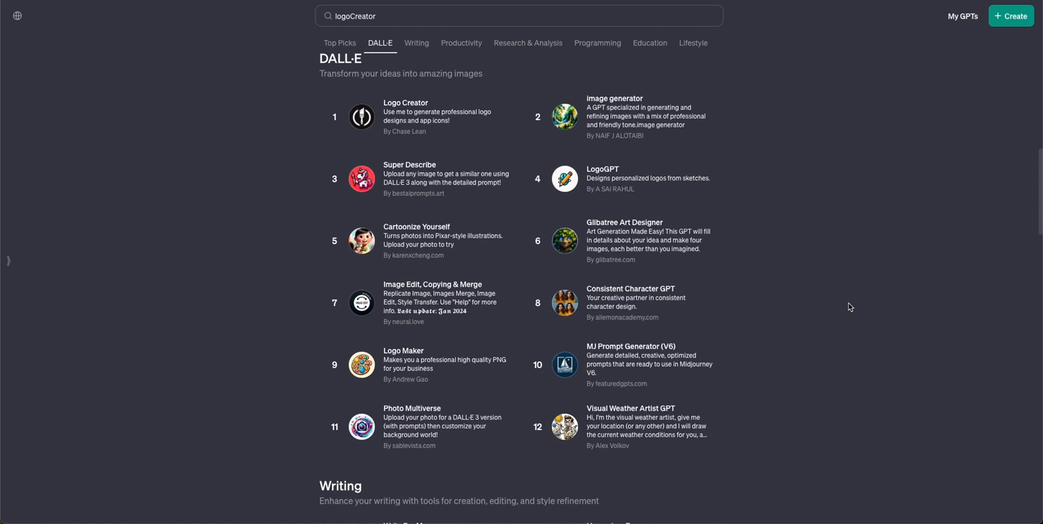
pyautogui.scroll(-3)
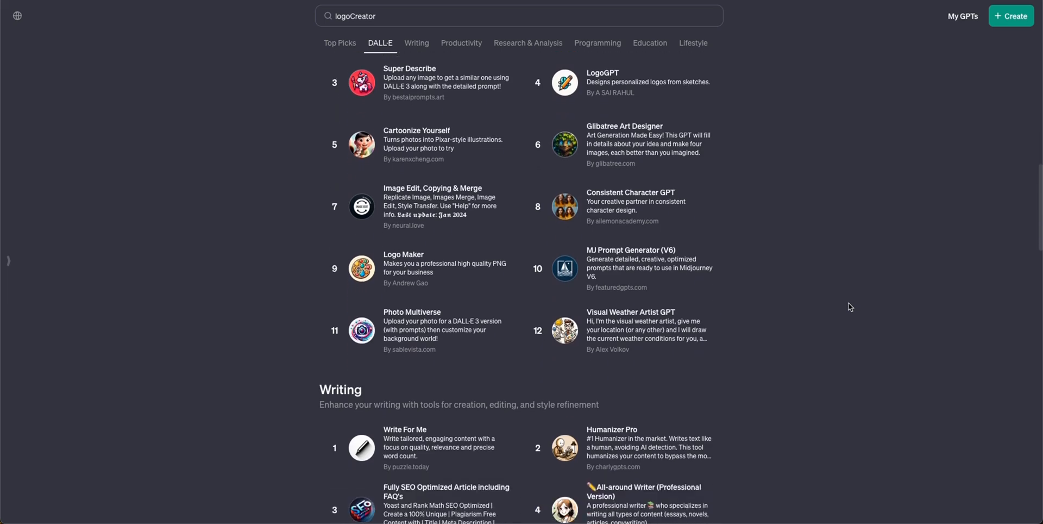
pyautogui.scroll(-3)
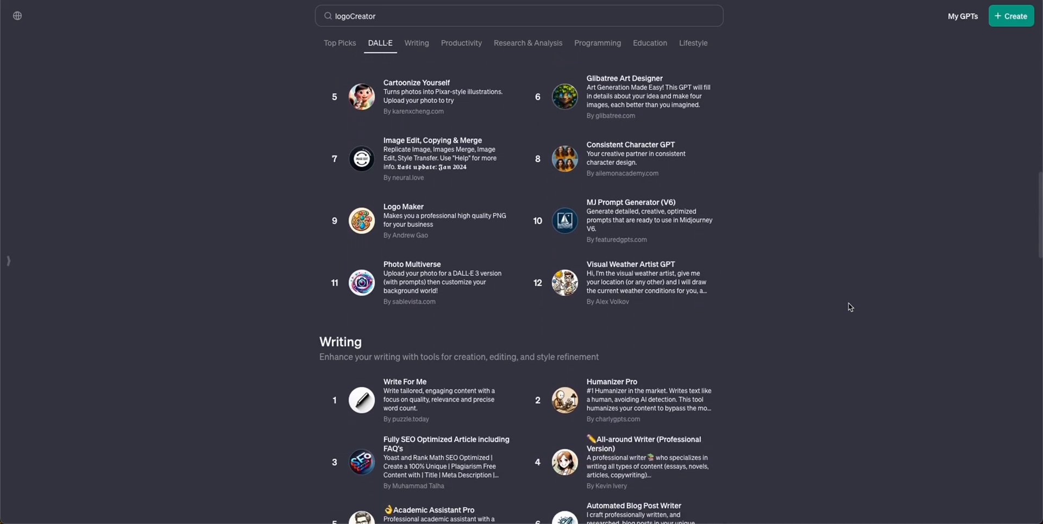
pyautogui.scroll(-3)
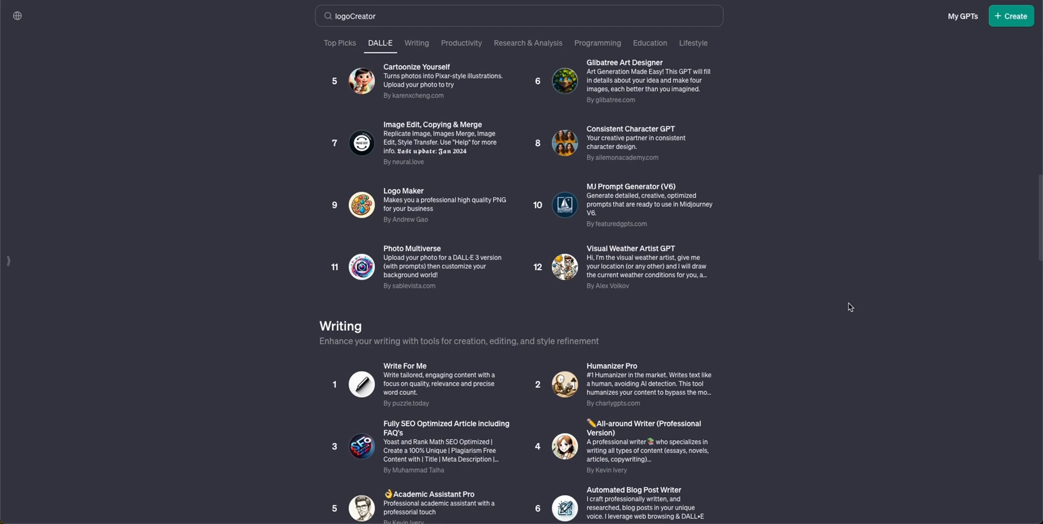
pyautogui.scroll(-3)
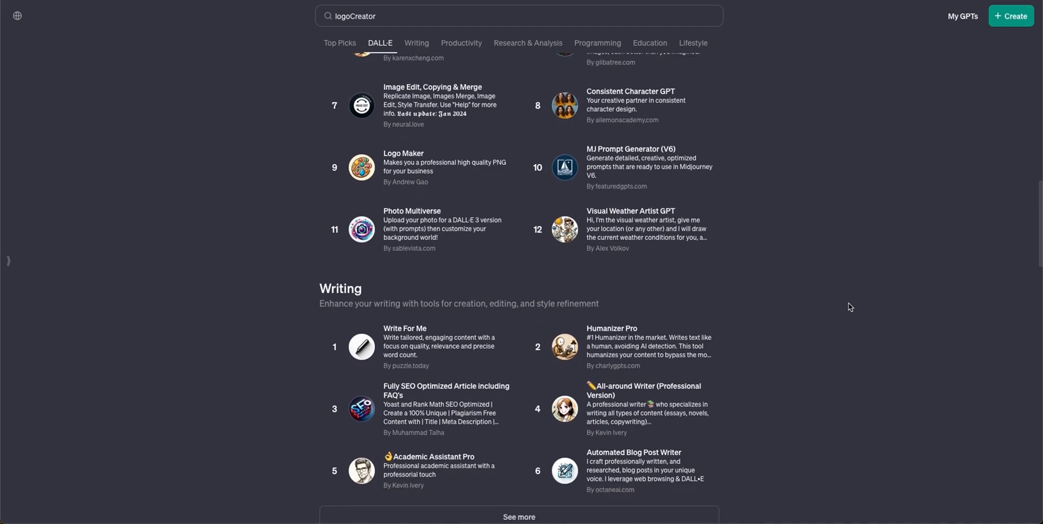
pyautogui.scroll(-3)
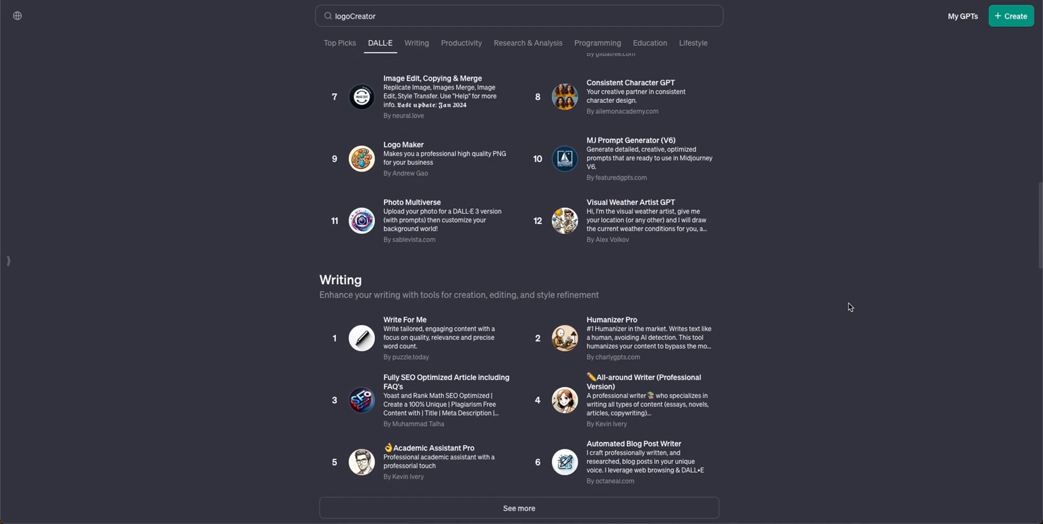
pyautogui.scroll(-3)
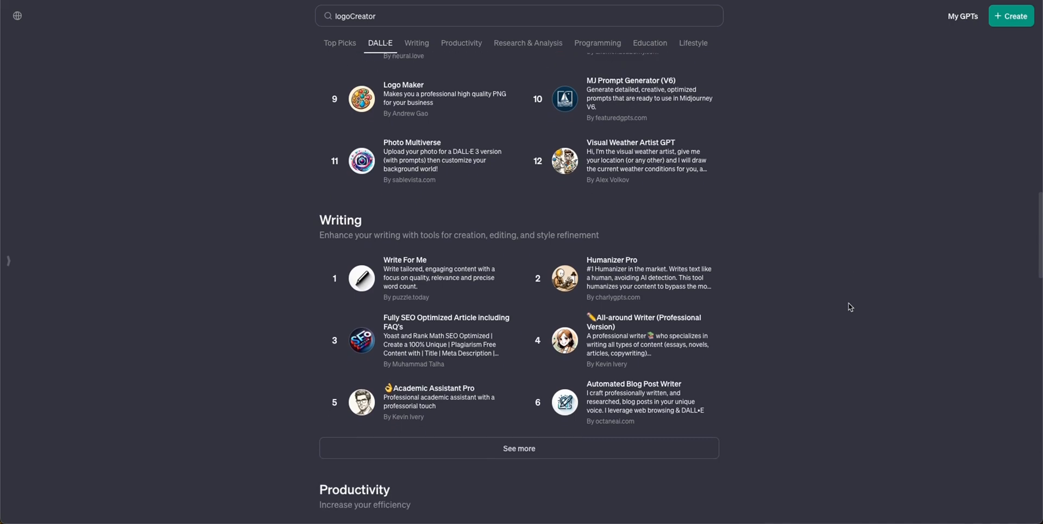
pyautogui.scroll(-3)
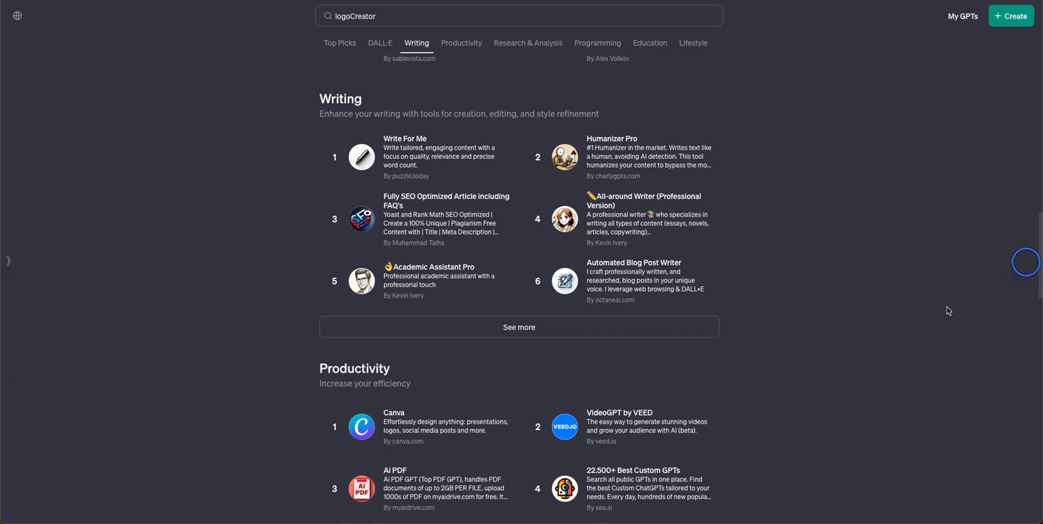
# Browse the Productivity and Research & Analysis categories of the GPT store
pyautogui.scroll(-3)
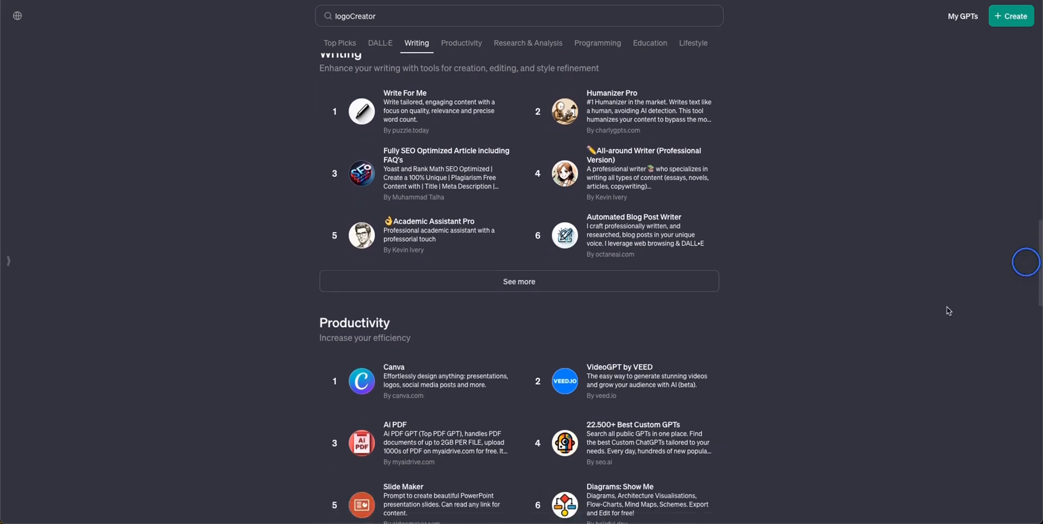
pyautogui.click(461, 42)
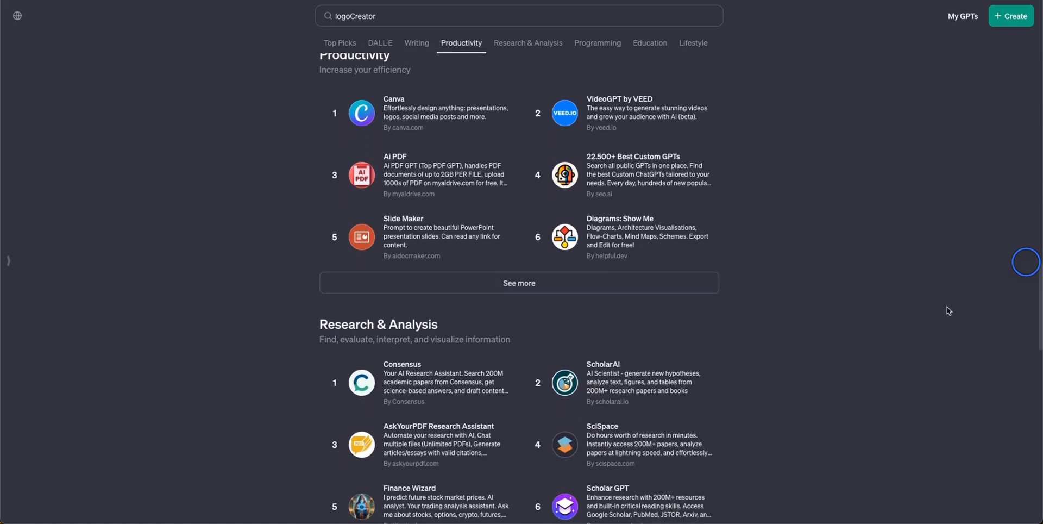
pyautogui.scroll(-3)
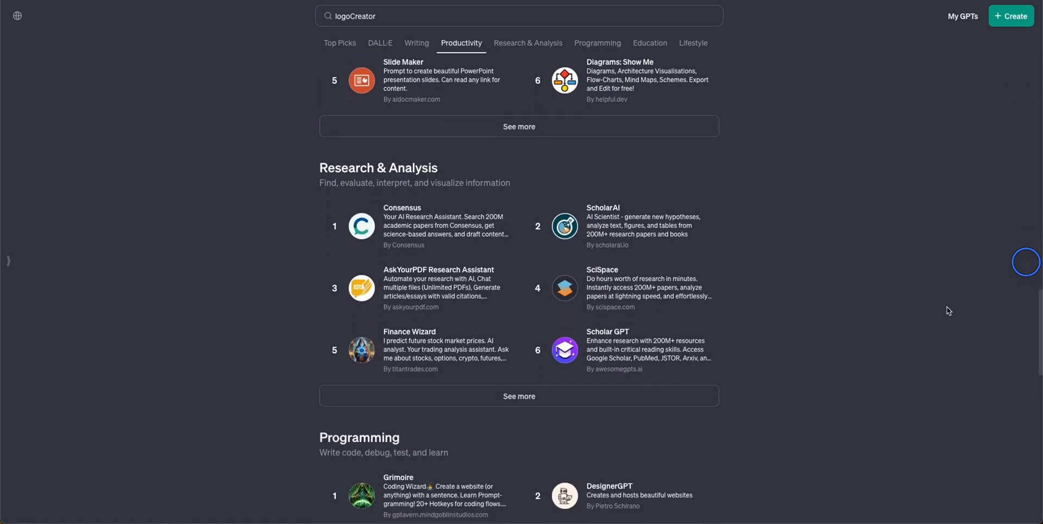
pyautogui.click(528, 42)
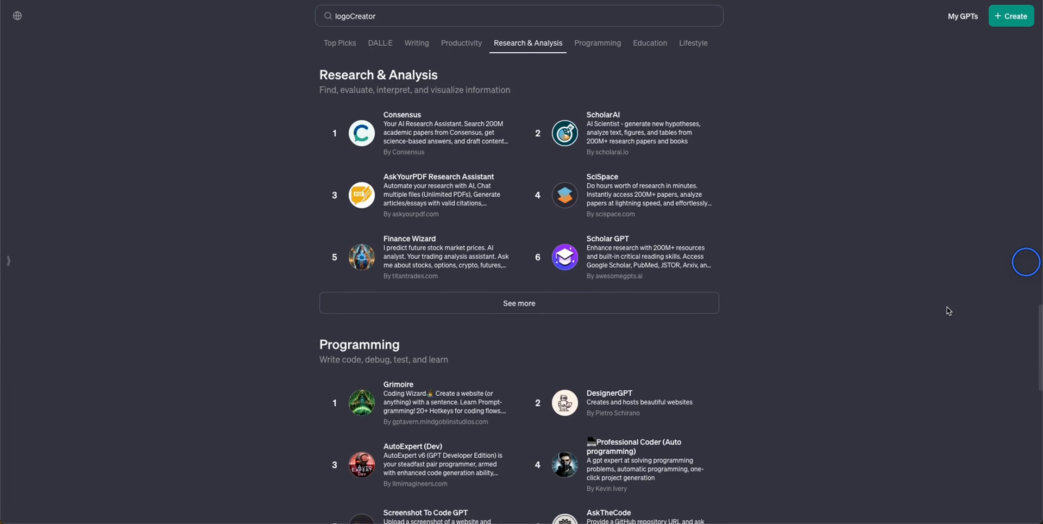
pyautogui.scroll(-3)
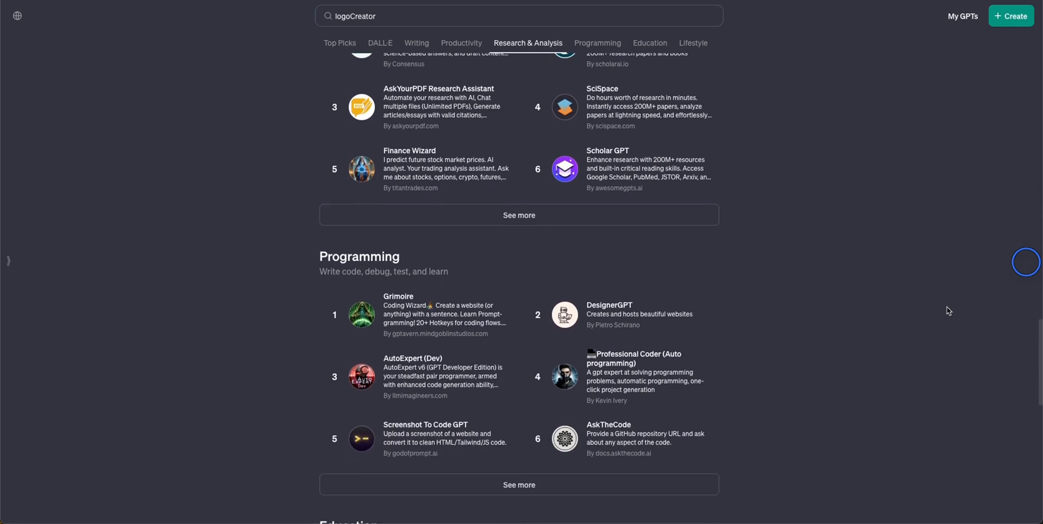
# Continue through Programming and Education down to the Lifestyle GPTs like Books and AllTrails
pyautogui.scroll(-3)
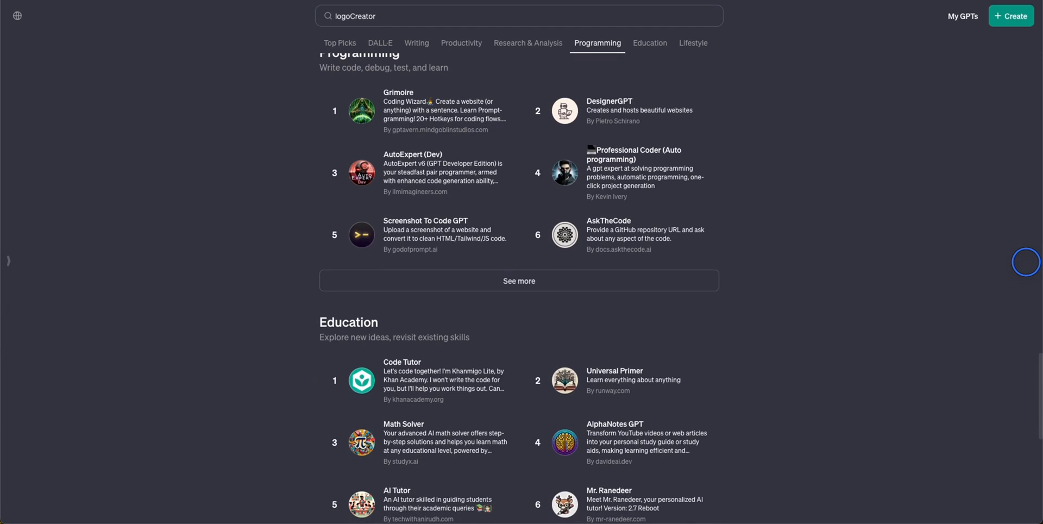
pyautogui.scroll(-3)
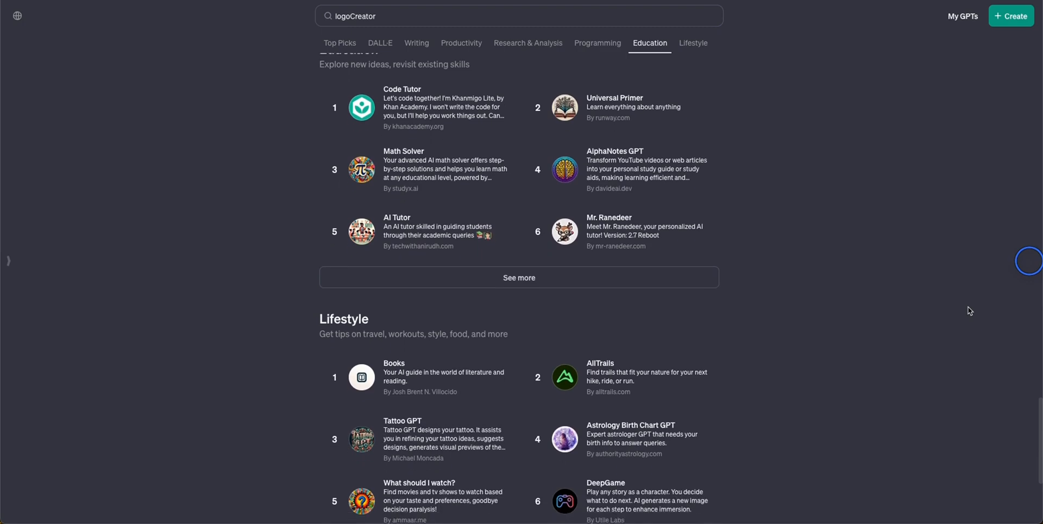
pyautogui.scroll(-3)
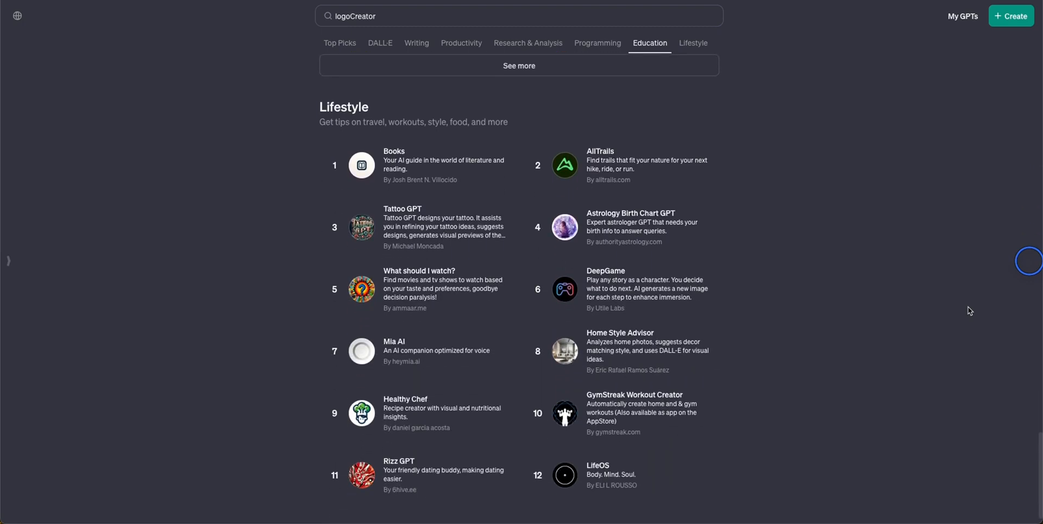
pyautogui.click(693, 42)
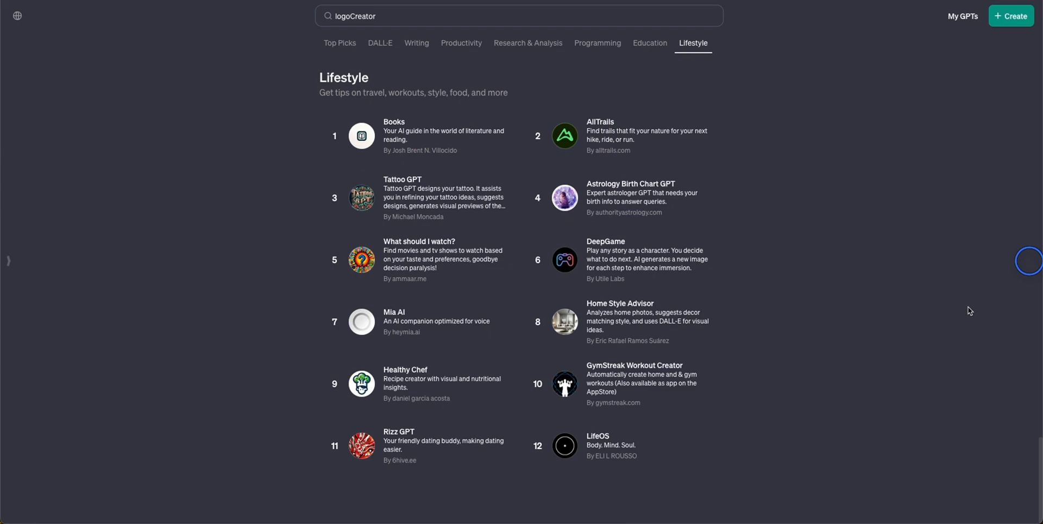
pyautogui.moveTo(1025, 282)
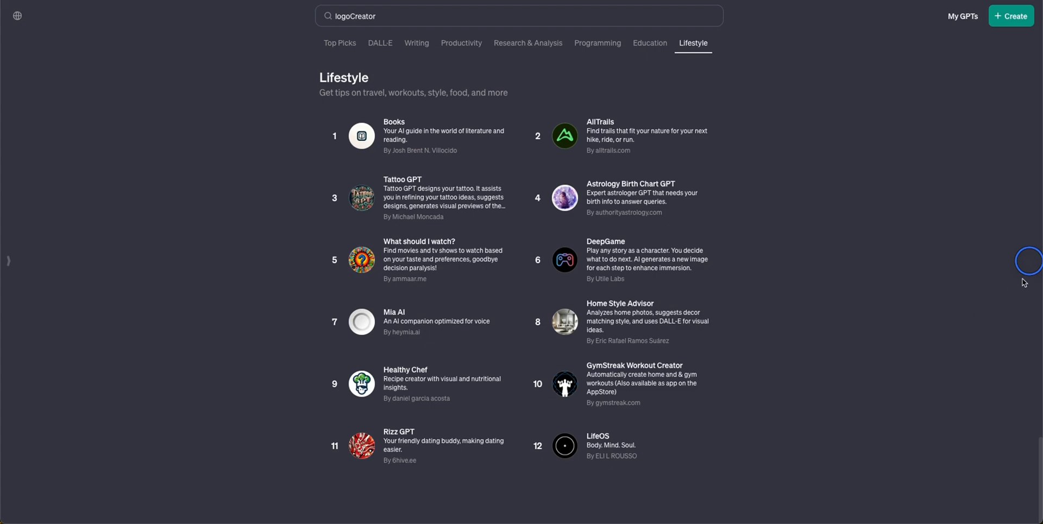